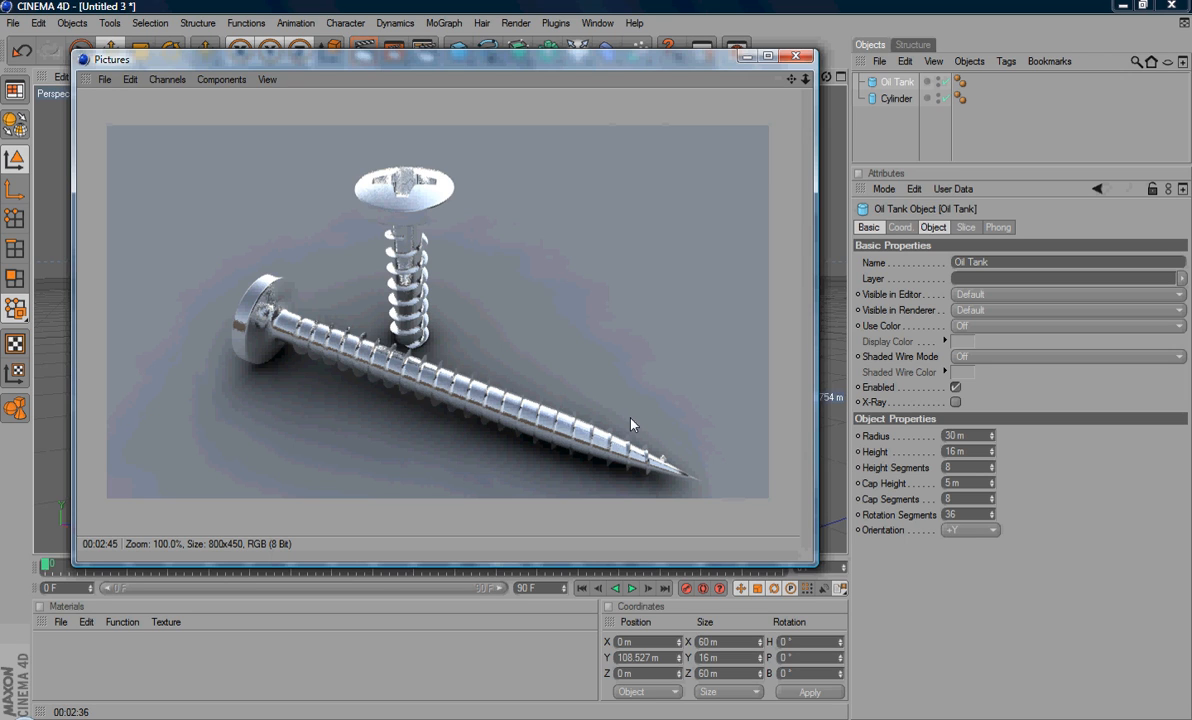
mouse_move(668, 118)
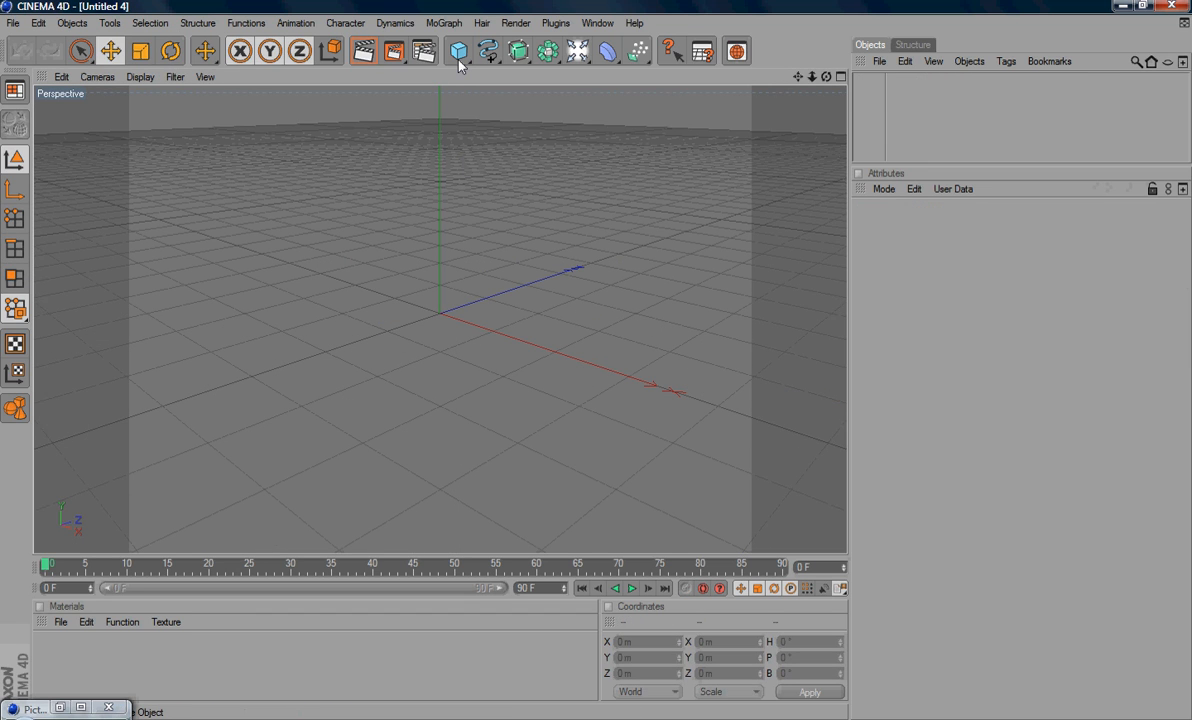
Add a Cylinder primitive and reduce its radius to 10 m for a thin shank.
left_click(458, 50)
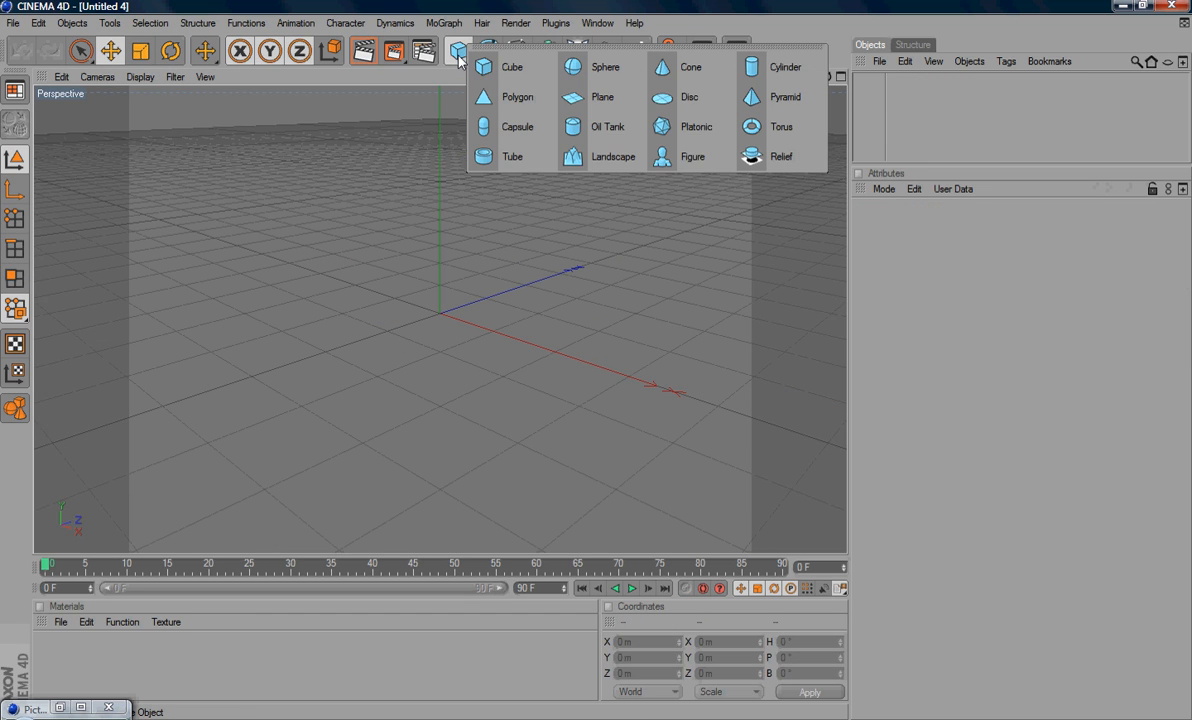
left_click(784, 68)
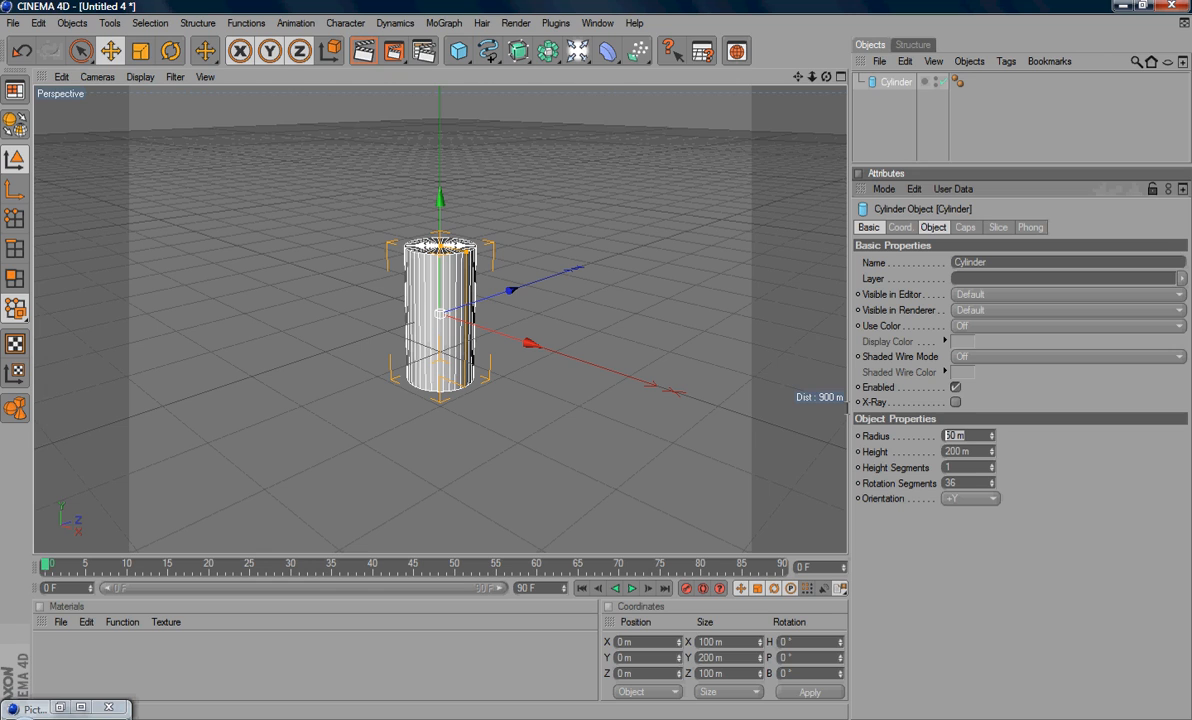
left_click(968, 436)
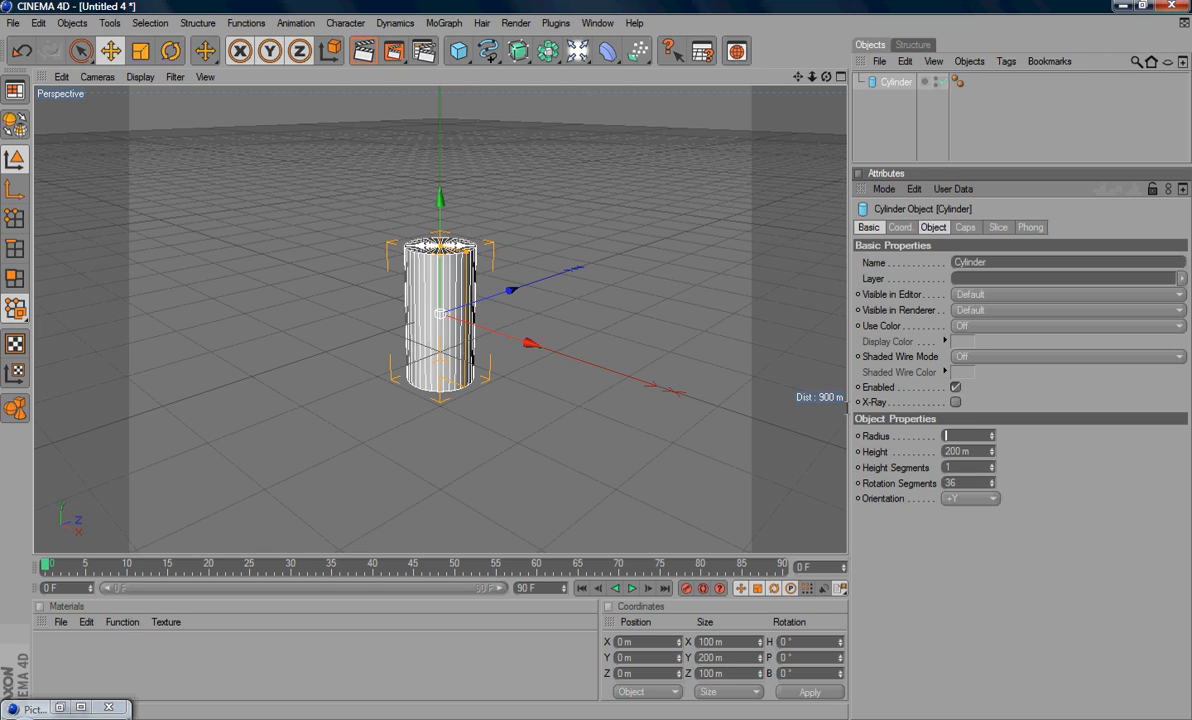
type("10 m")
left_click(968, 466)
type("5")
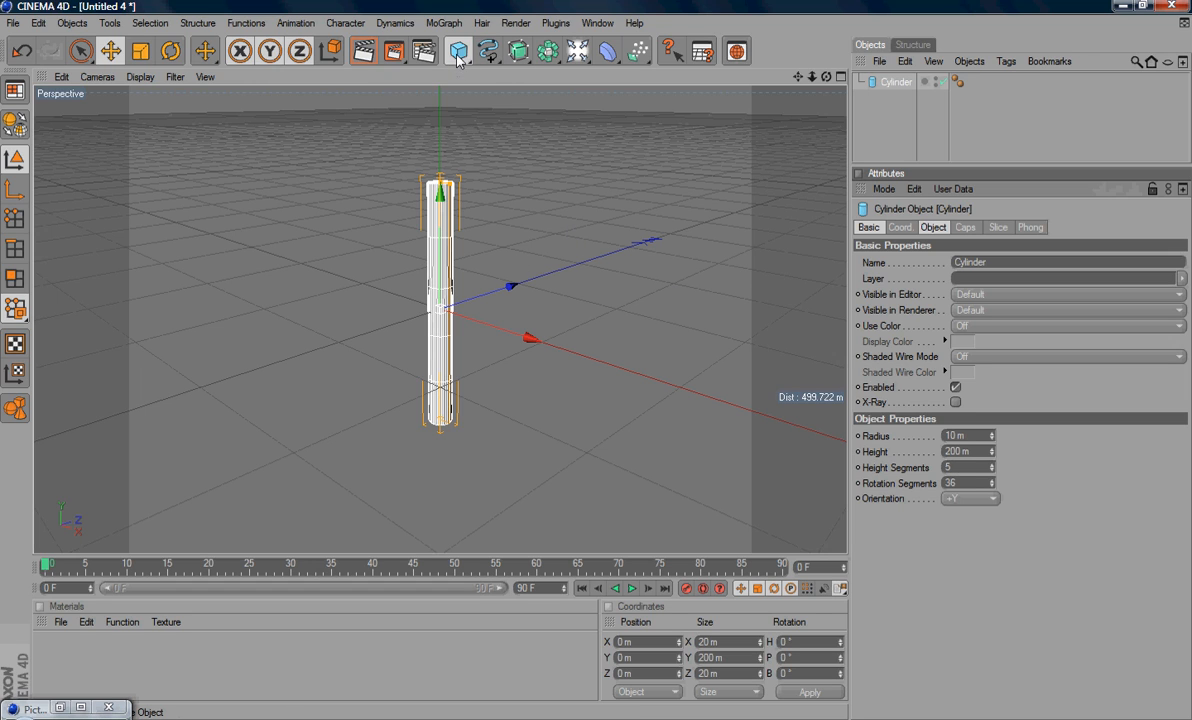
Add an Oil Tank primitive and begin shrinking its radius into a flat head.
left_click(456, 52)
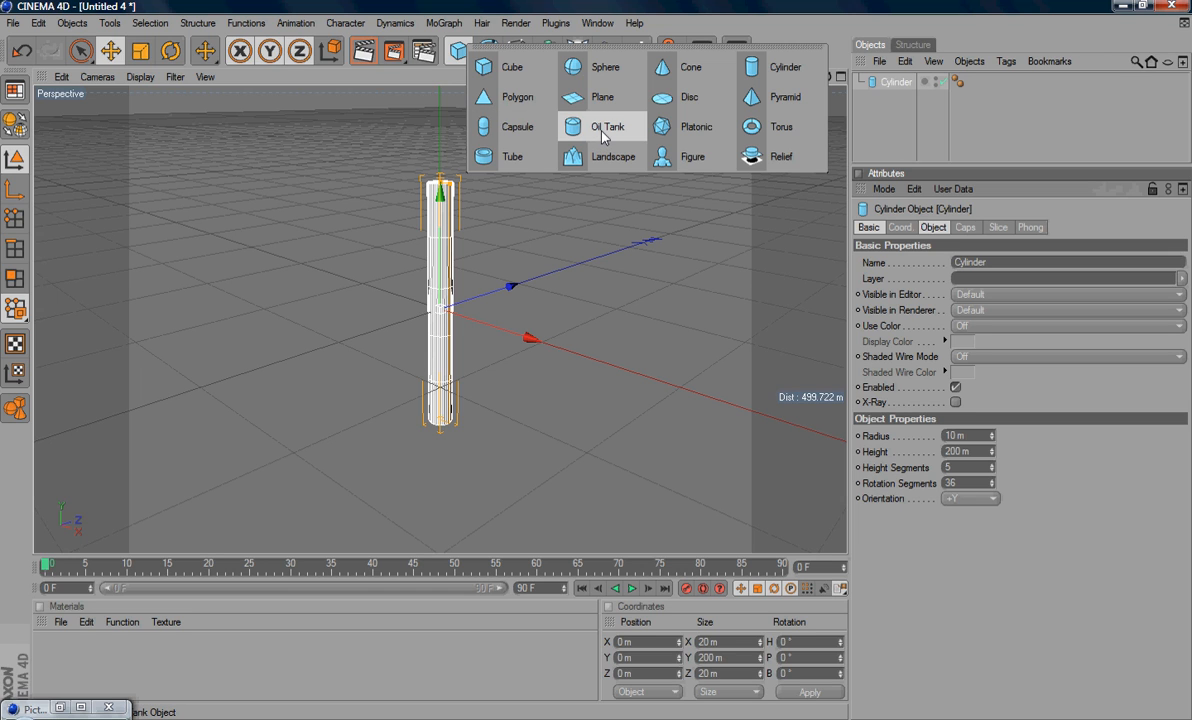
left_click(608, 126)
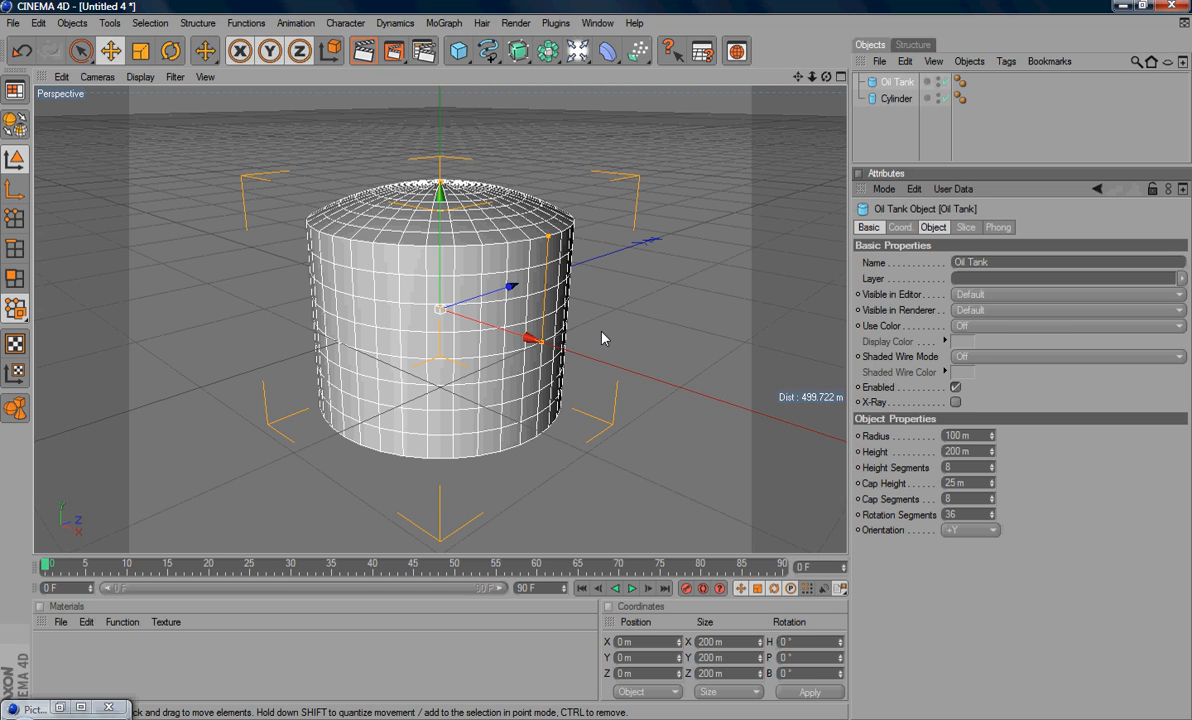
mouse_move(408, 368)
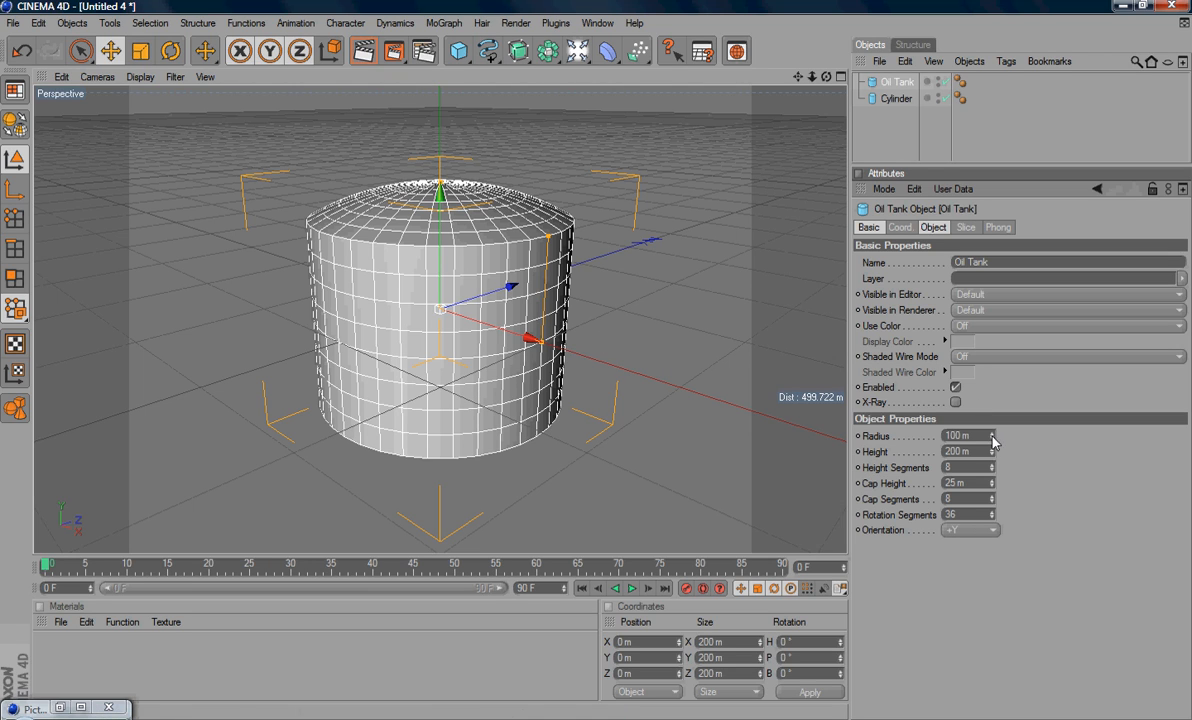
left_click(964, 452)
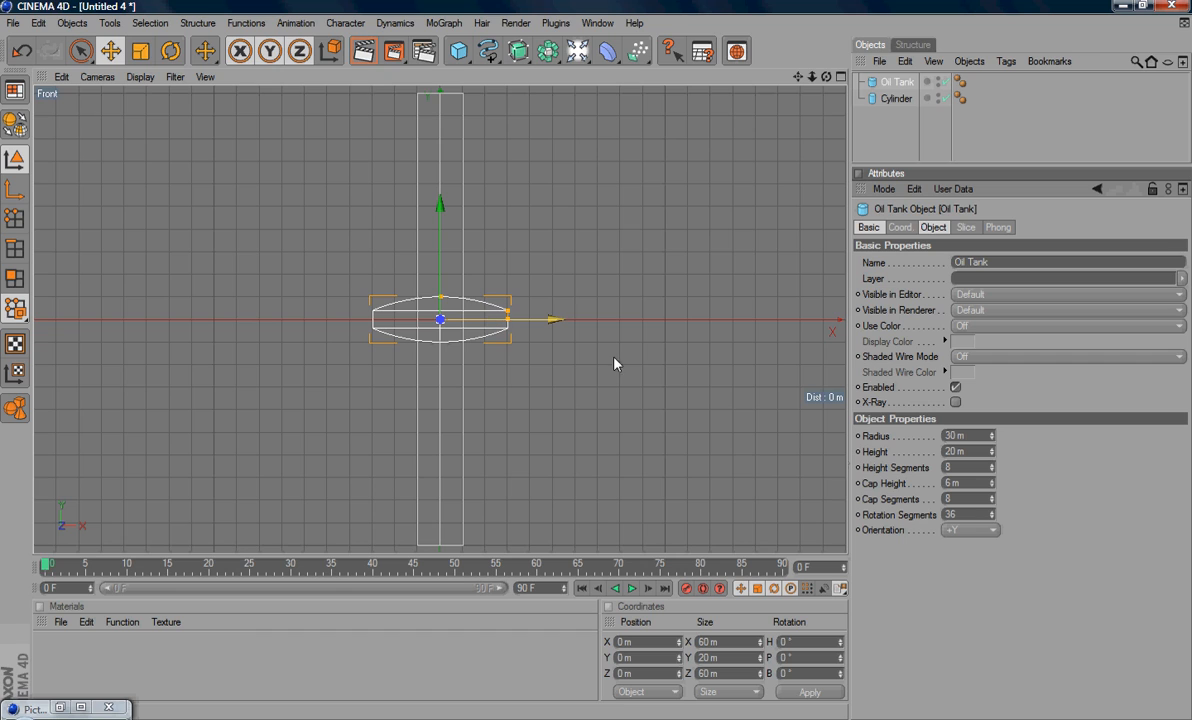
mouse_move(724, 388)
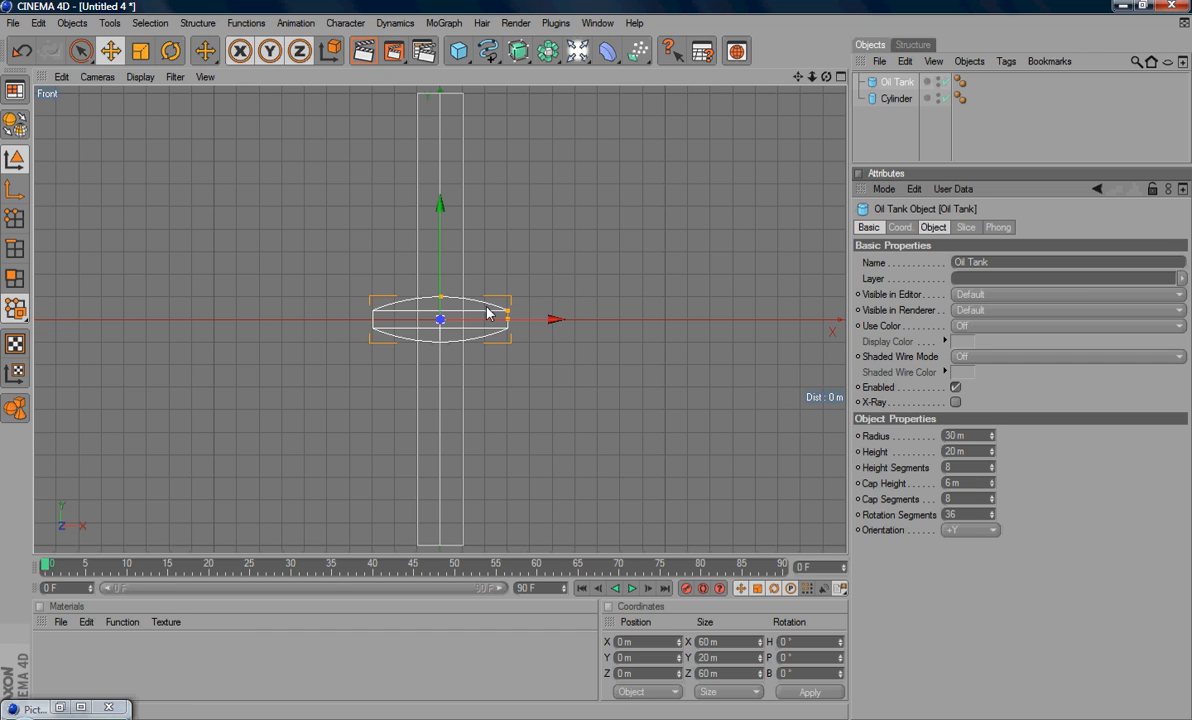
mouse_move(496, 330)
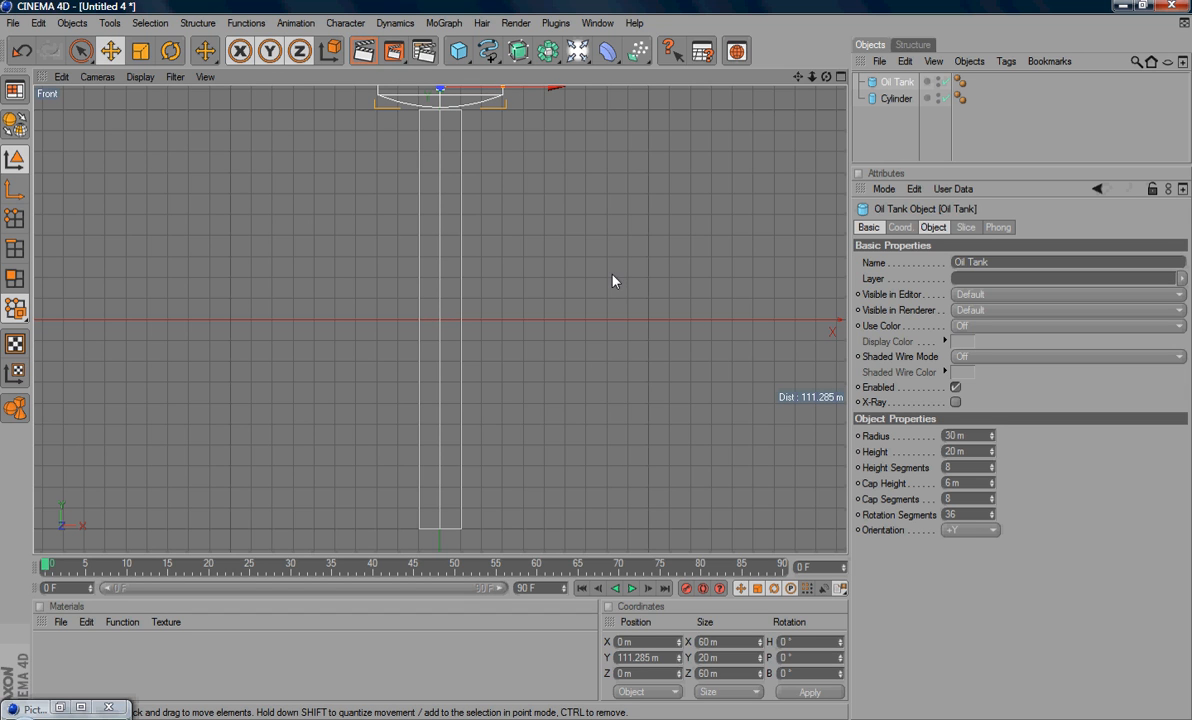
Zoom in on the joint between the oil-tank head and the cylinder shank.
left_click_drag(440, 92, 408, 194)
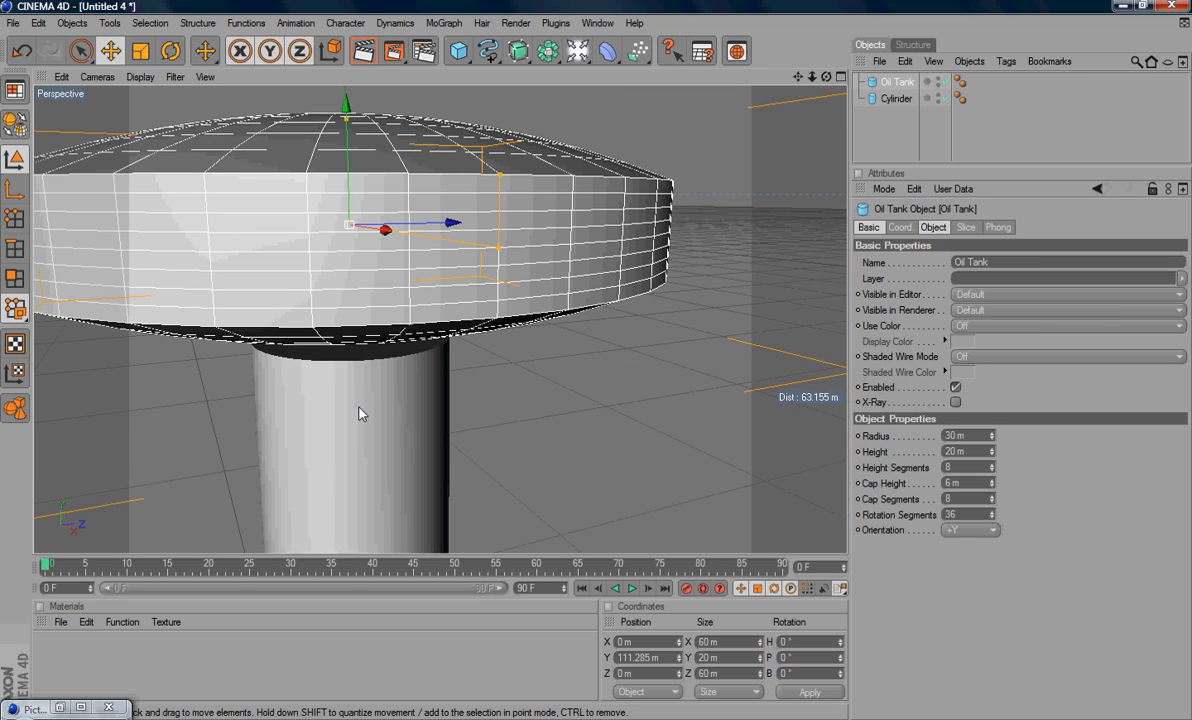
mouse_move(368, 284)
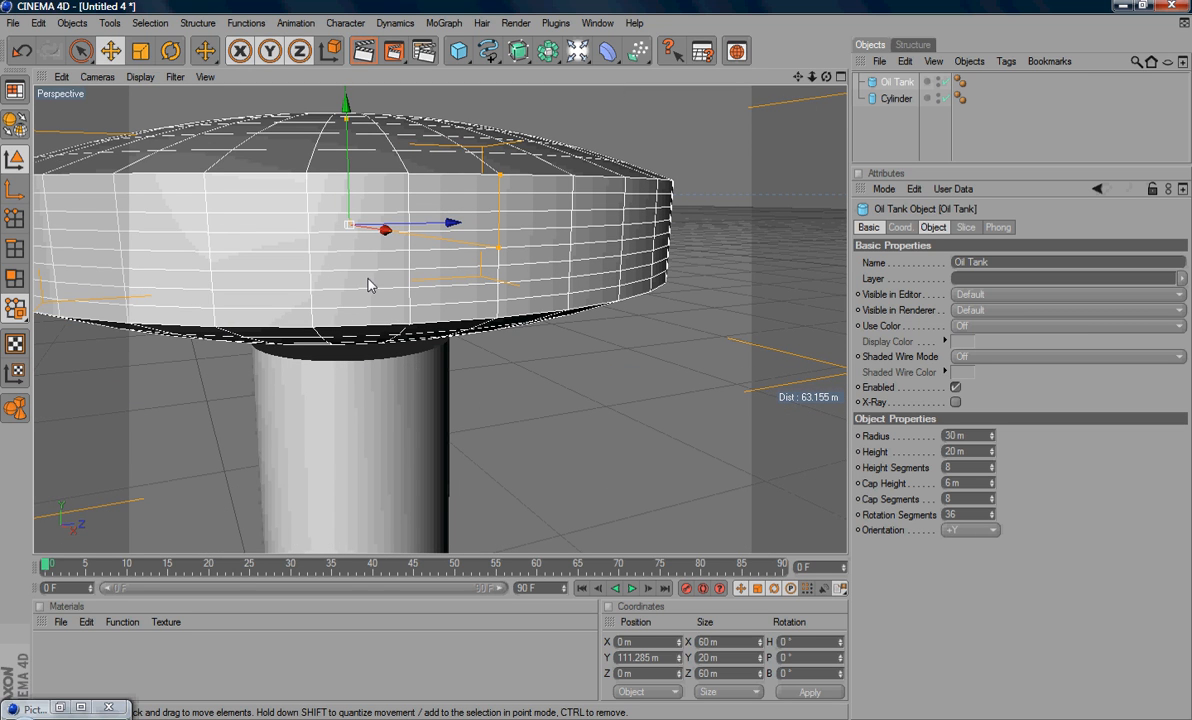
mouse_move(388, 346)
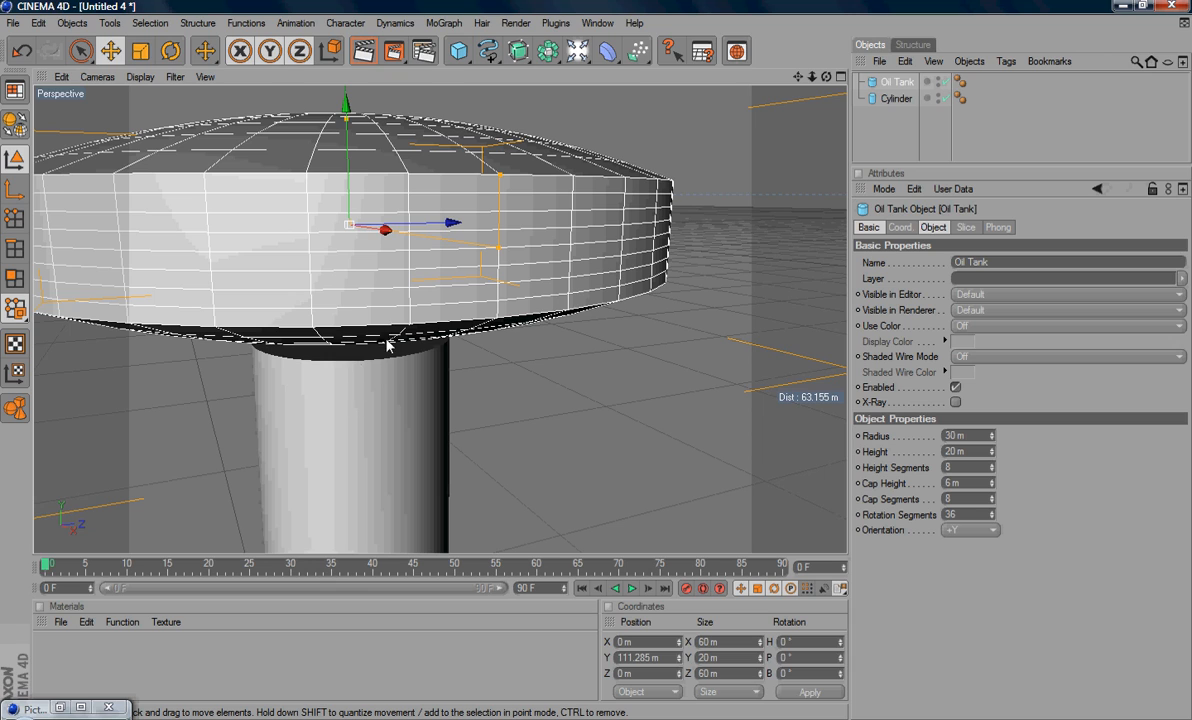
mouse_move(460, 304)
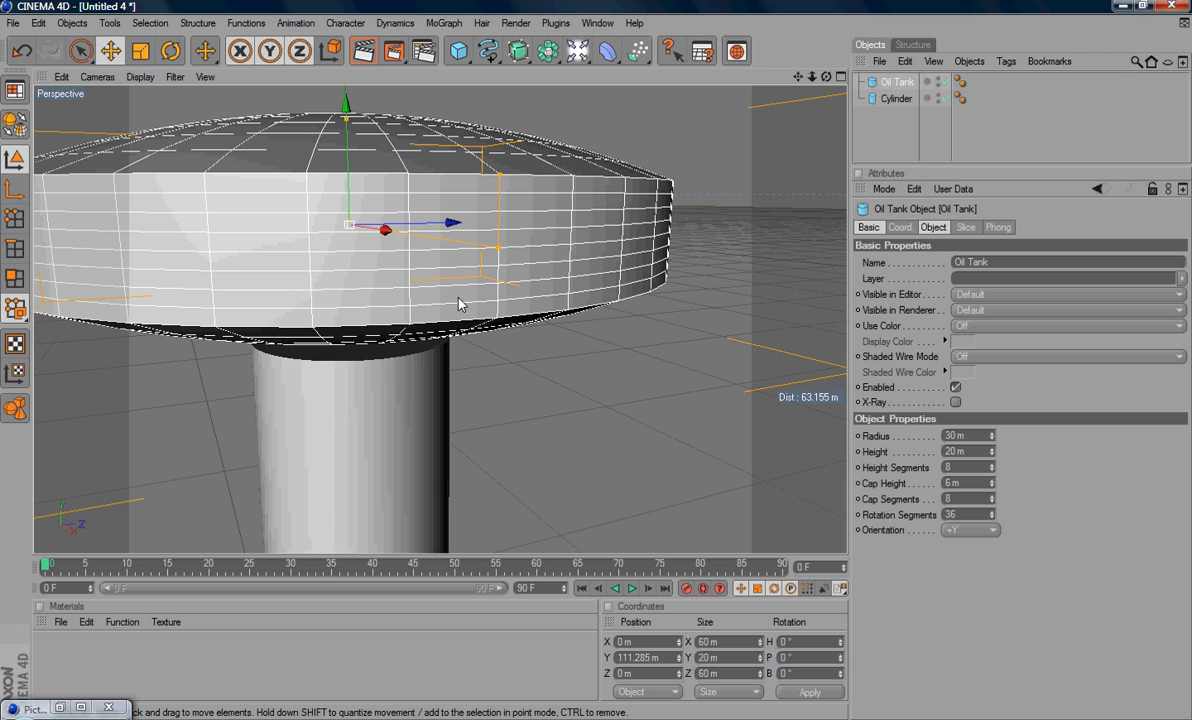
mouse_move(372, 332)
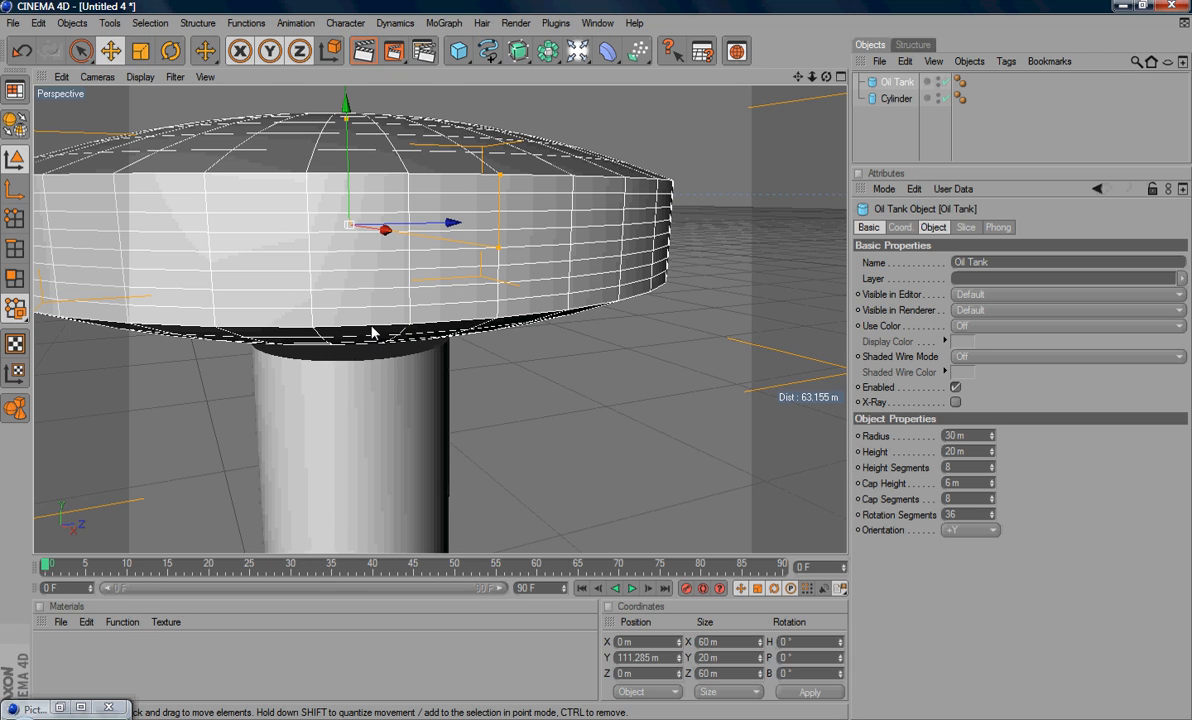
mouse_move(680, 216)
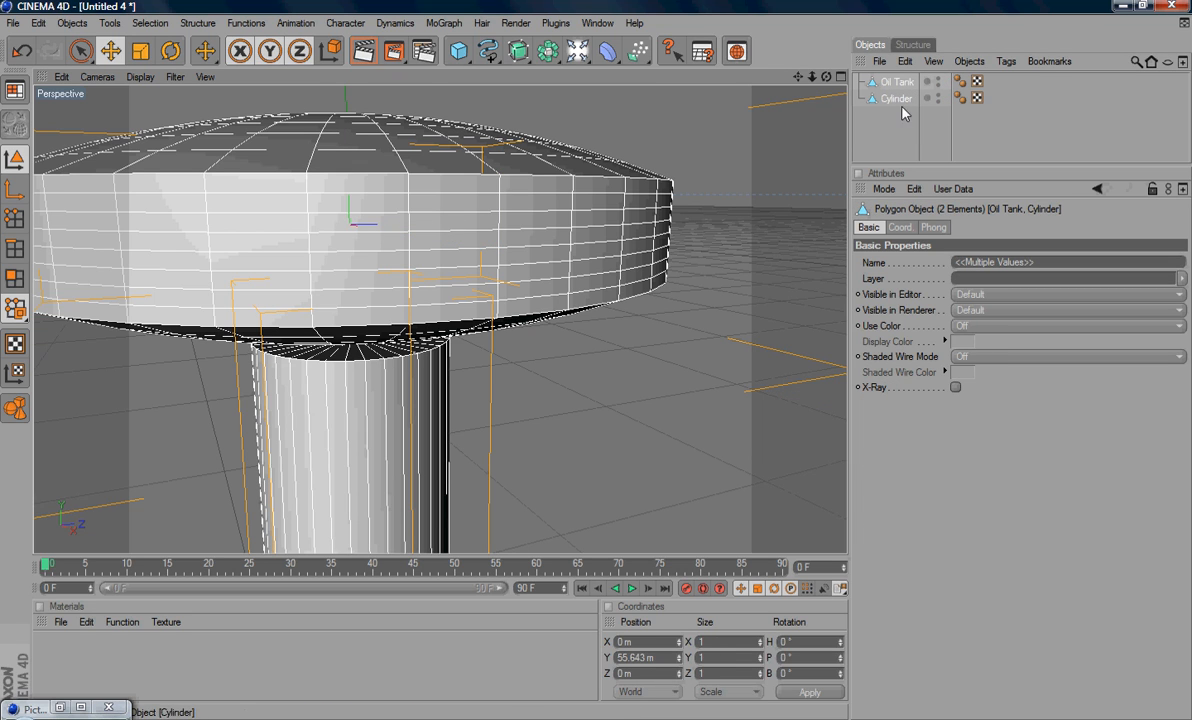
mouse_move(448, 292)
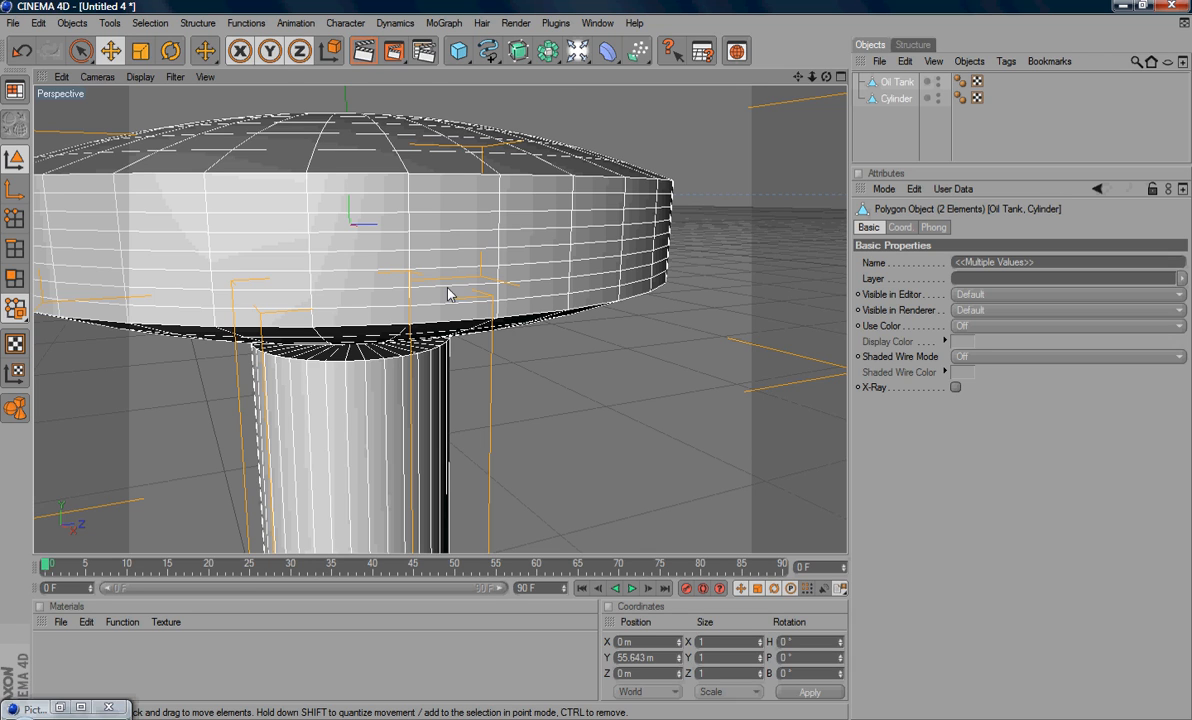
mouse_move(816, 124)
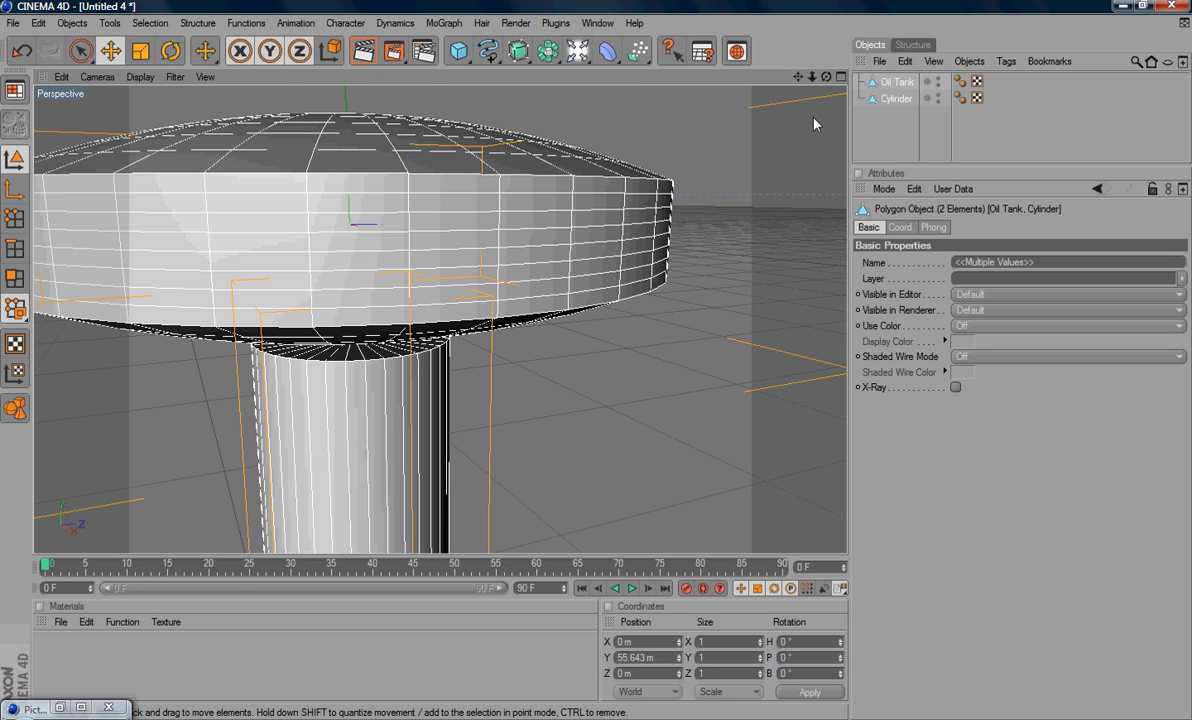
mouse_move(668, 212)
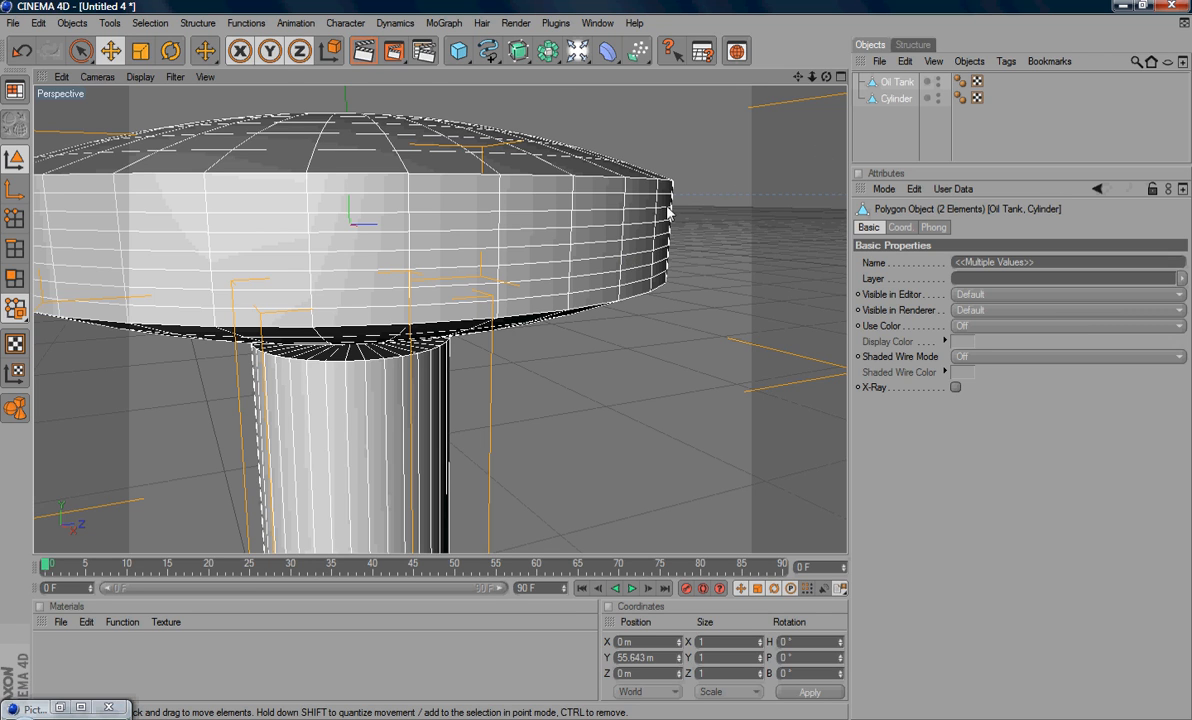
mouse_move(940, 128)
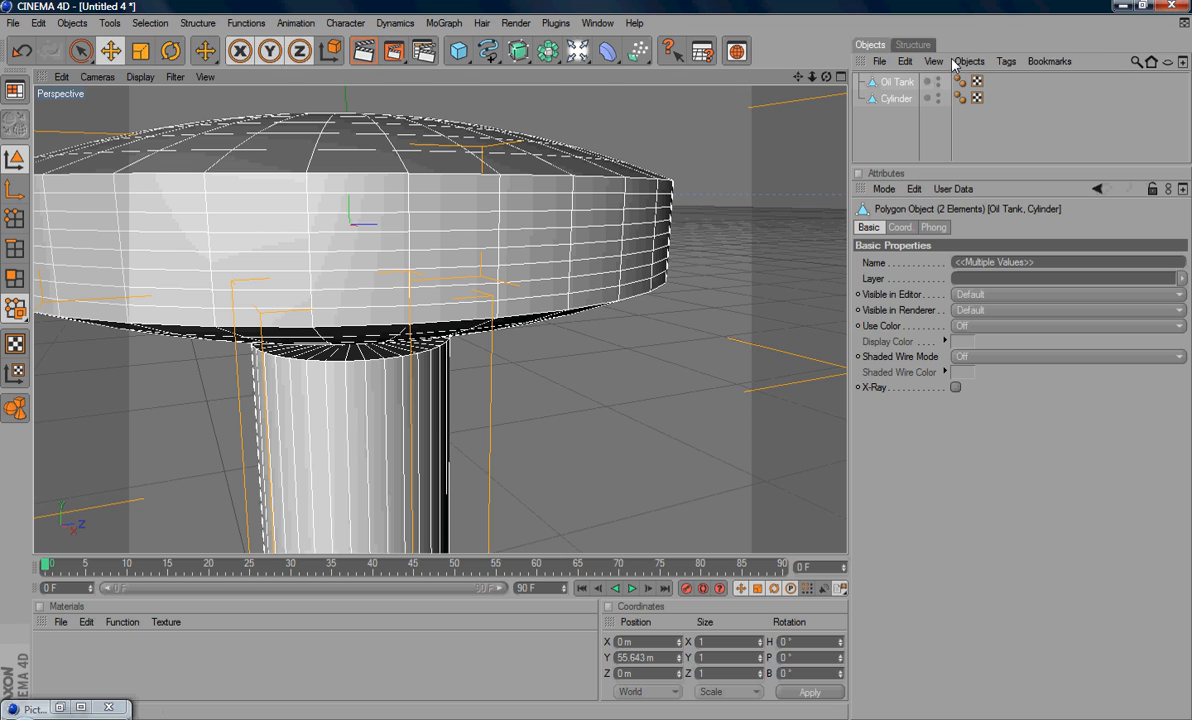
Combine the head and shank into one merged Oil Tank object.
left_click(968, 60)
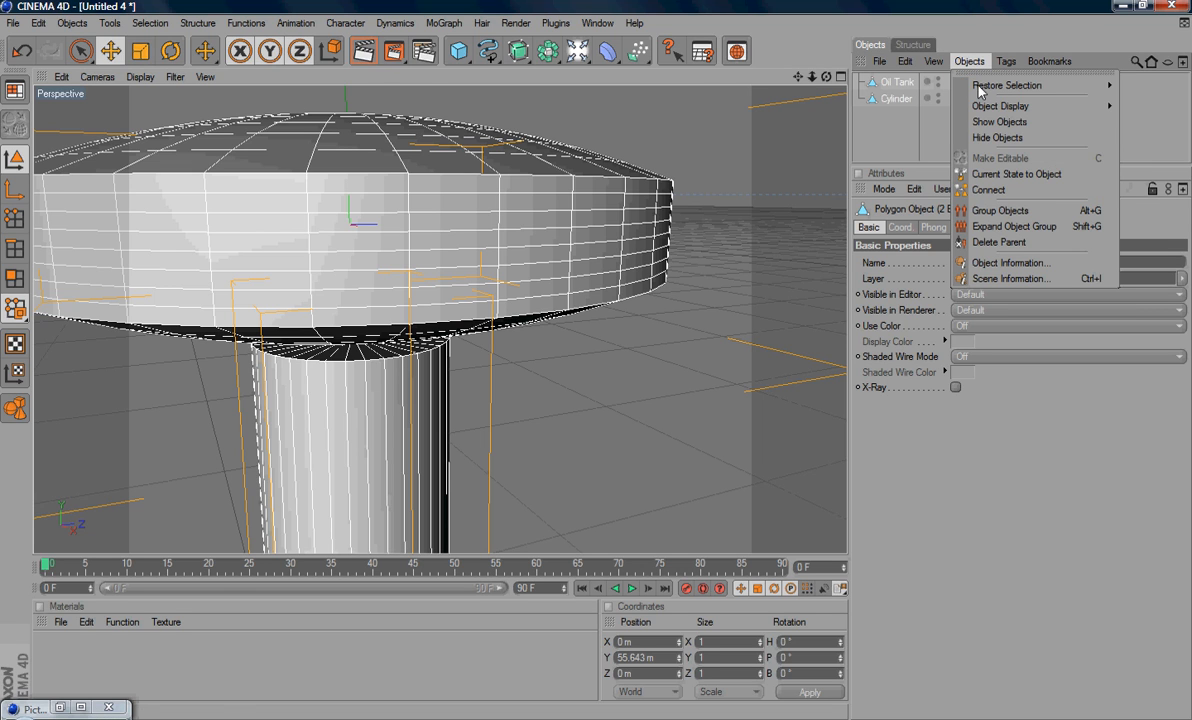
left_click(1016, 172)
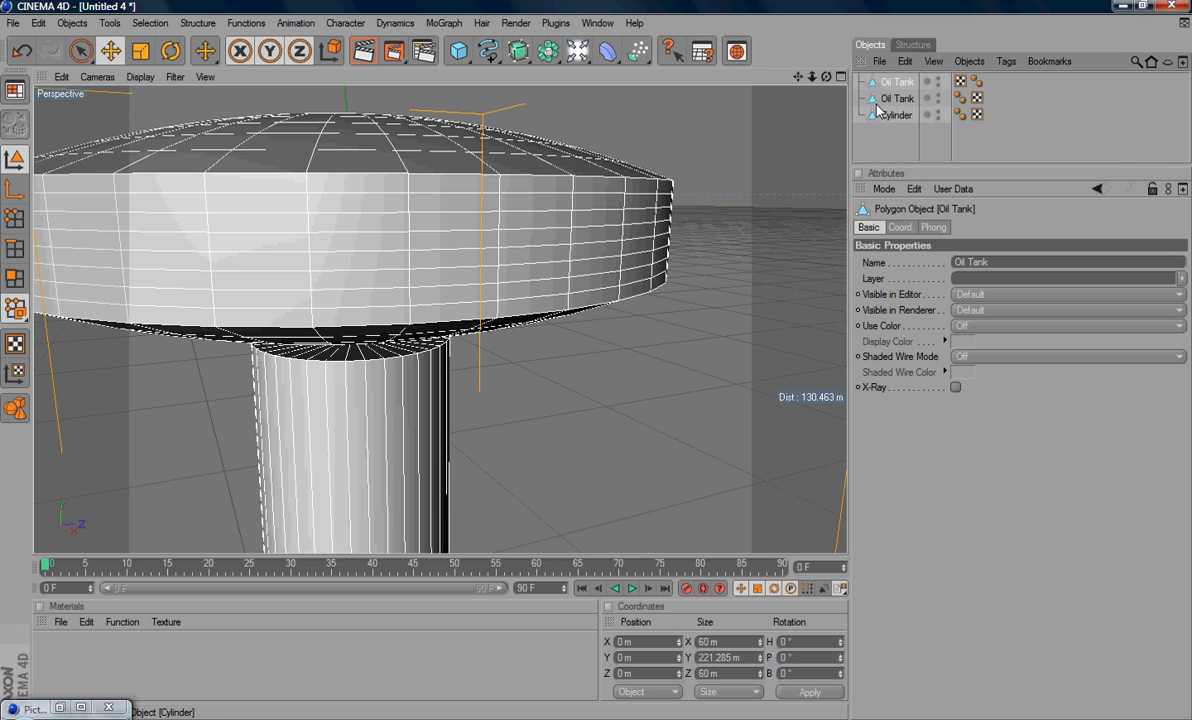
mouse_move(880, 120)
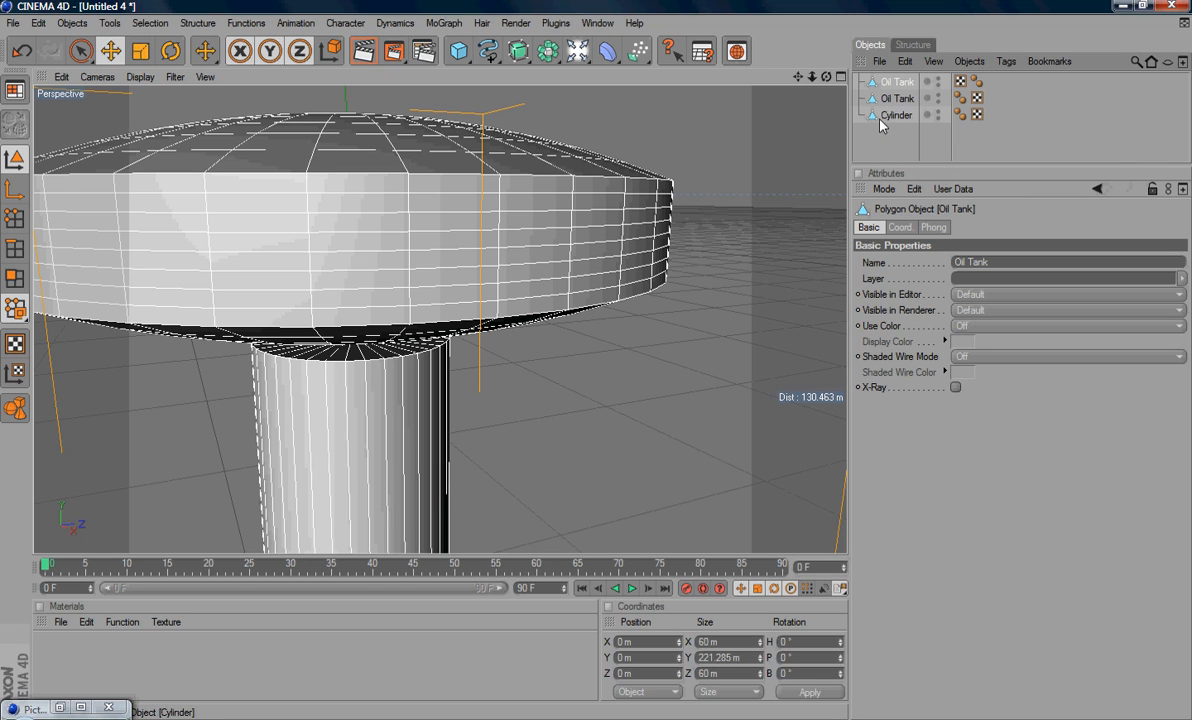
mouse_move(890, 116)
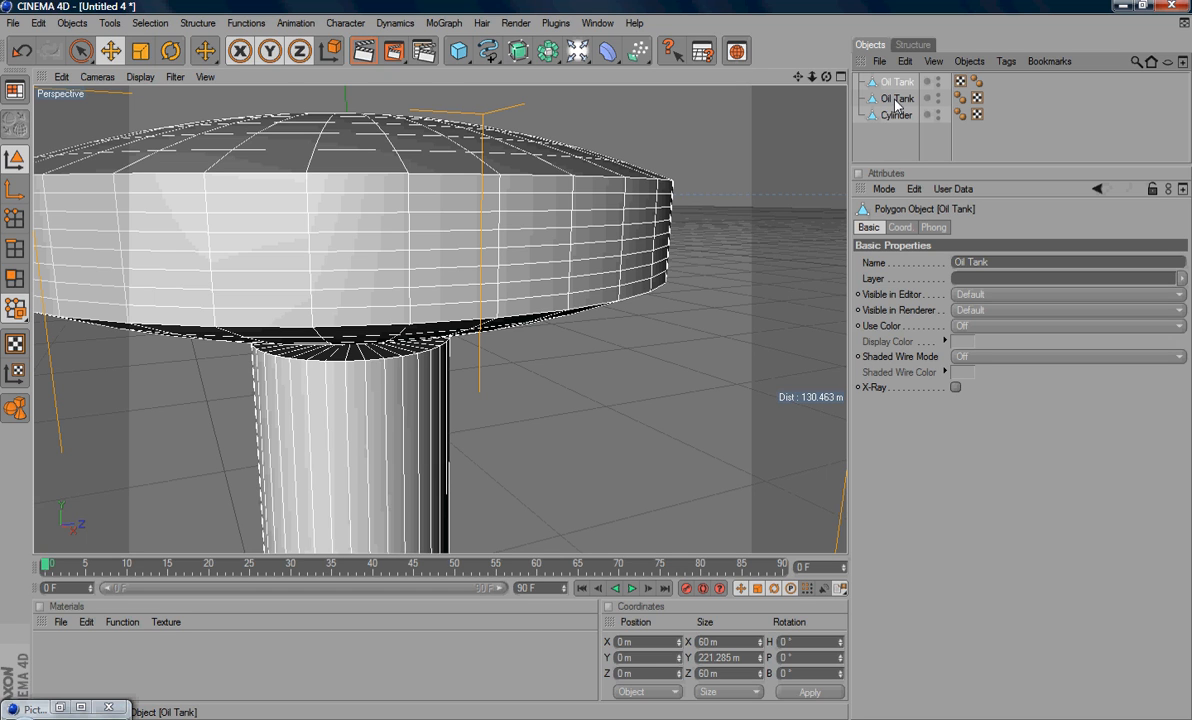
Switch to Points mode to edit the head's individual points.
left_click(896, 114)
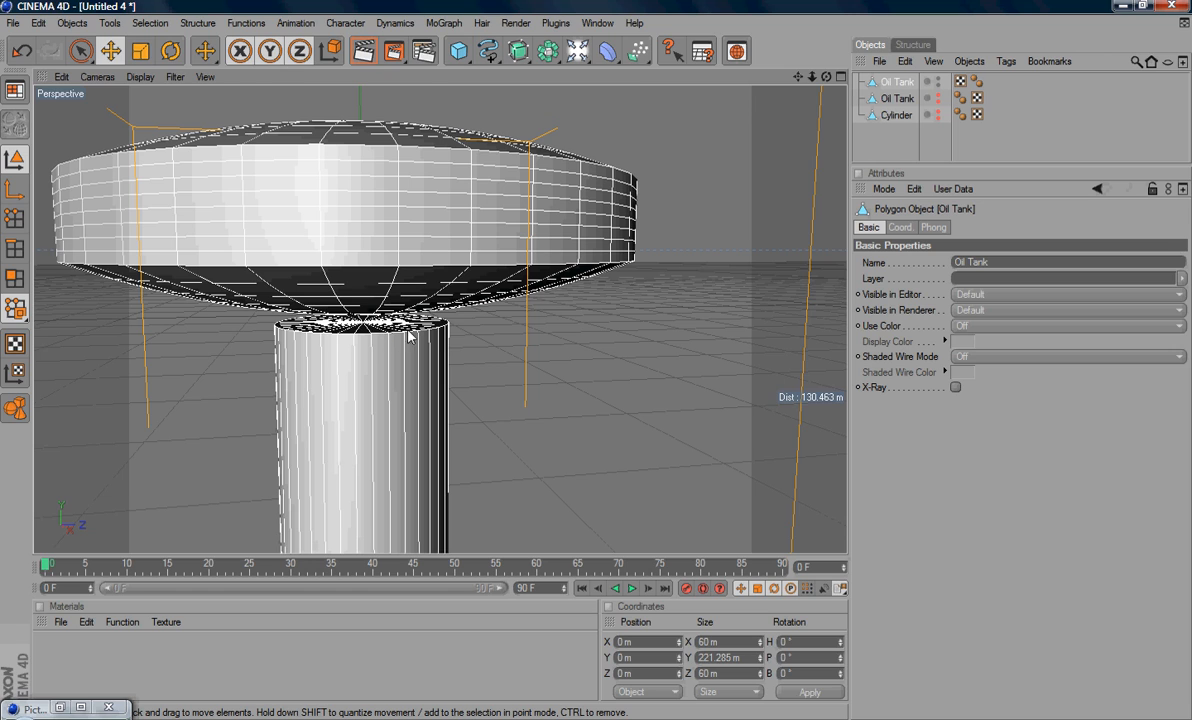
mouse_move(364, 328)
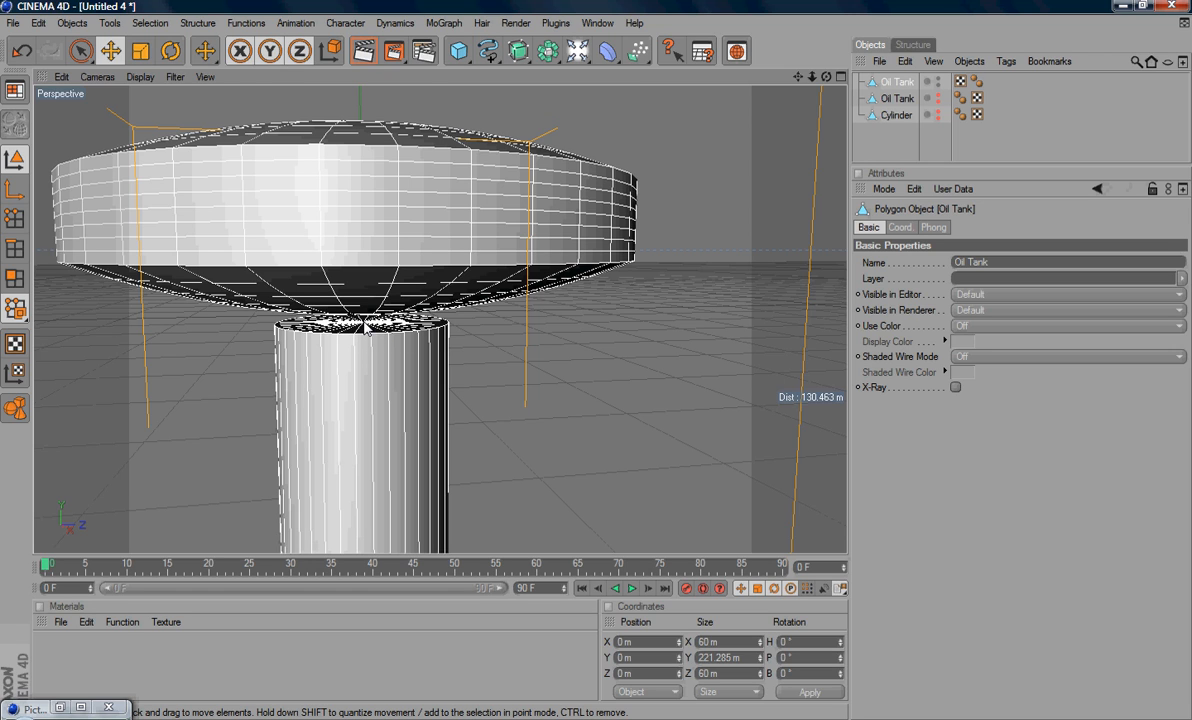
mouse_move(380, 324)
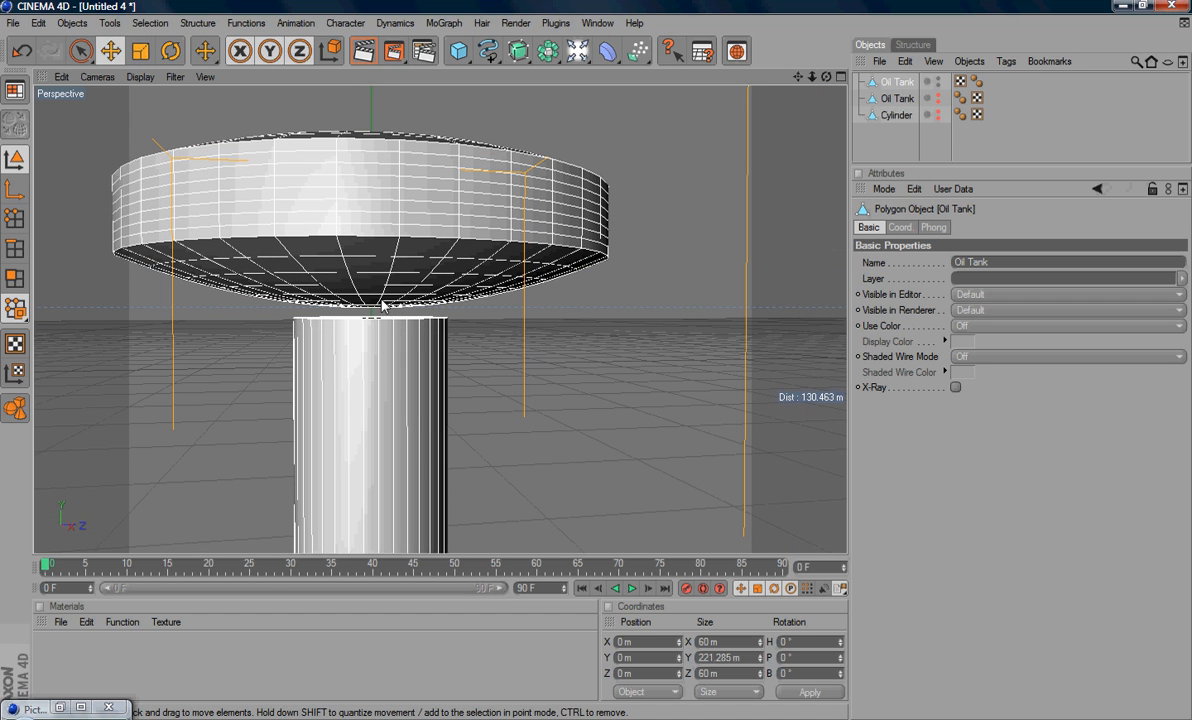
mouse_move(400, 308)
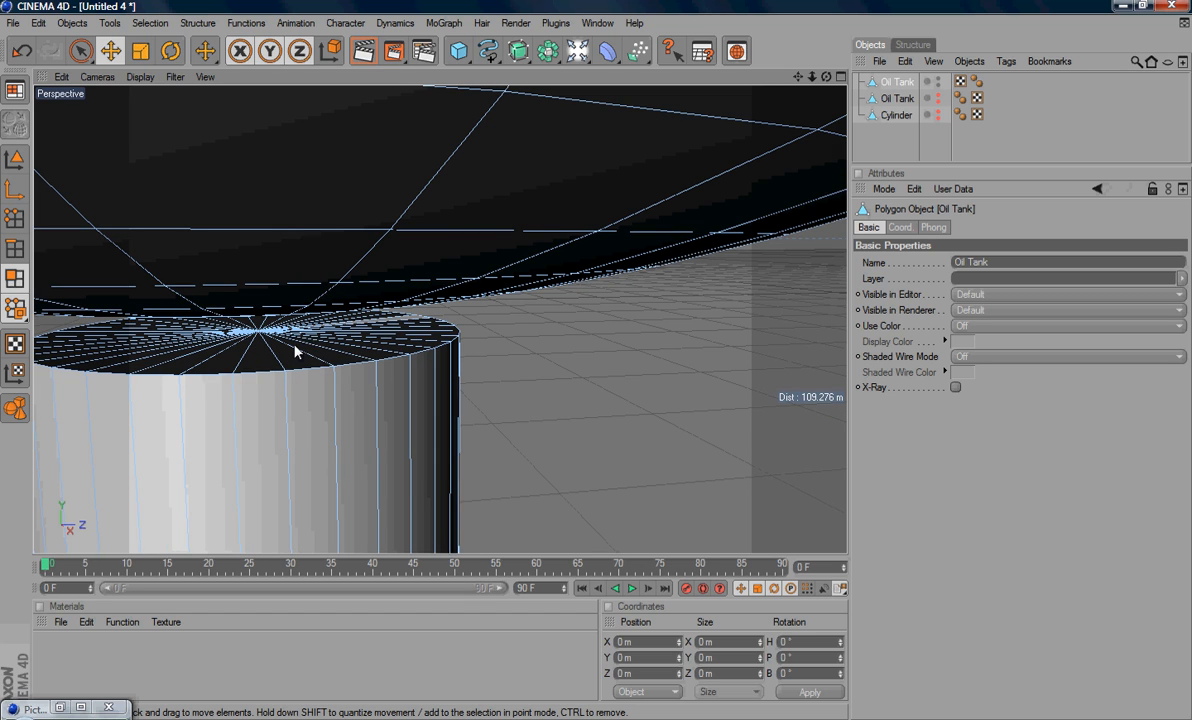
mouse_move(176, 336)
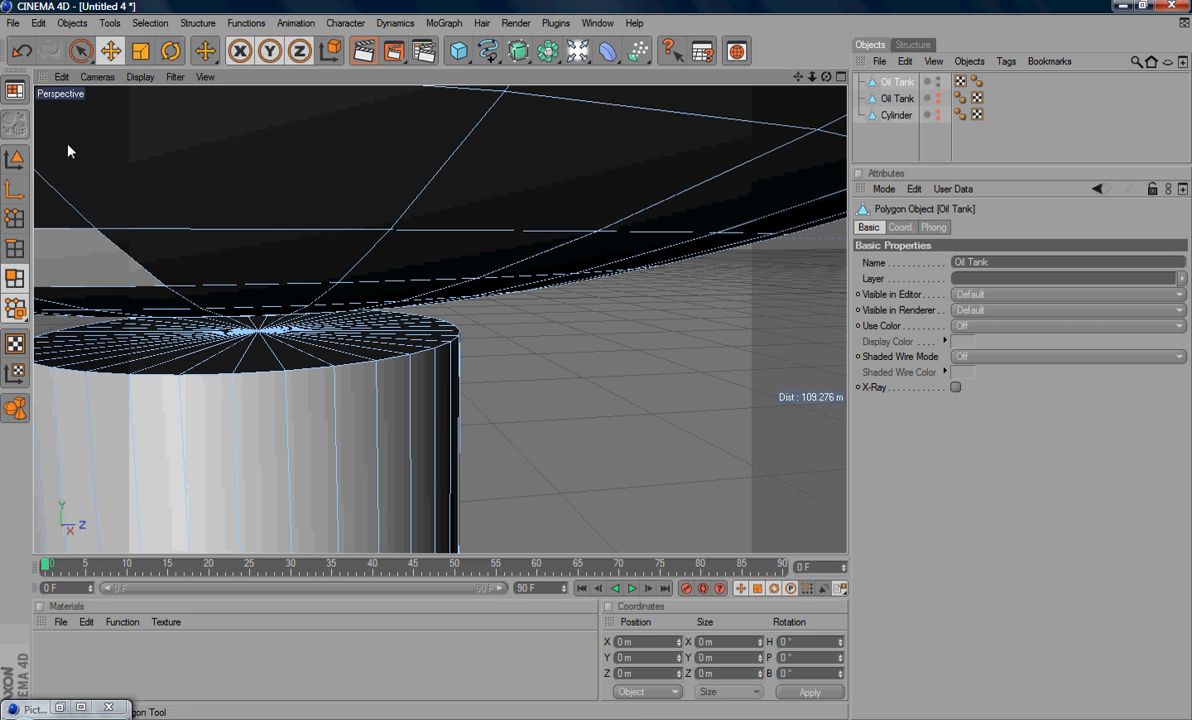
Activate Loop Selection and pick a first point loop on the head's underside.
left_click(150, 22)
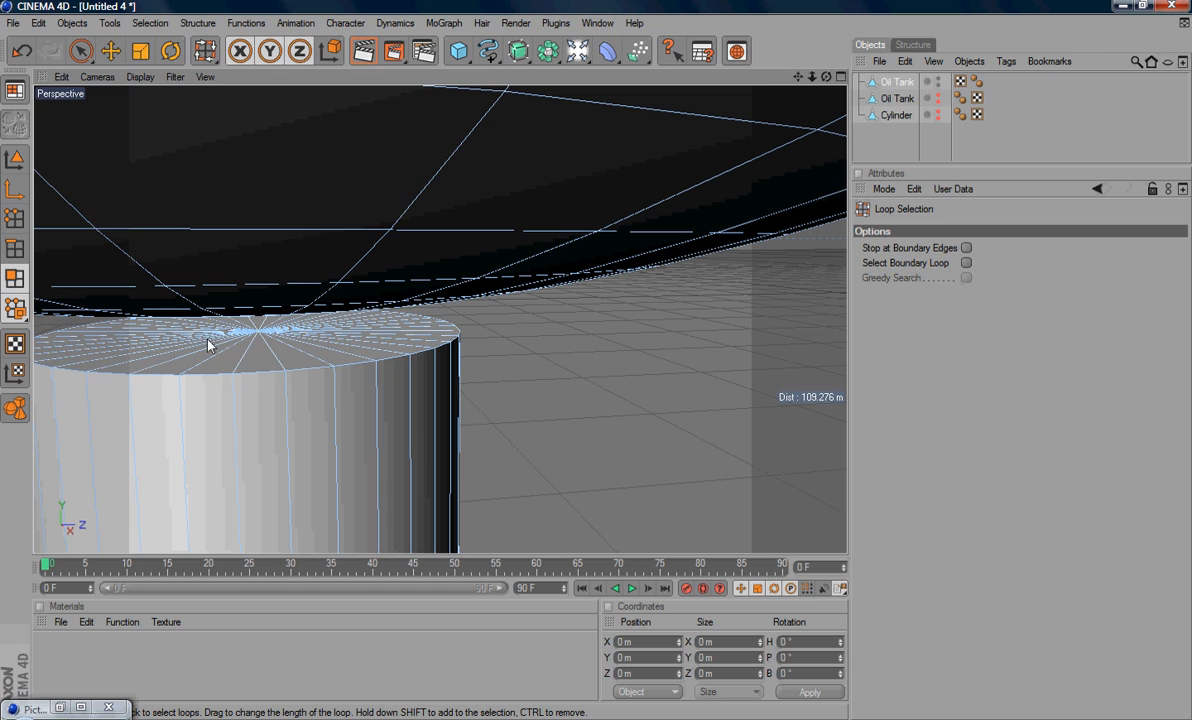
mouse_move(220, 356)
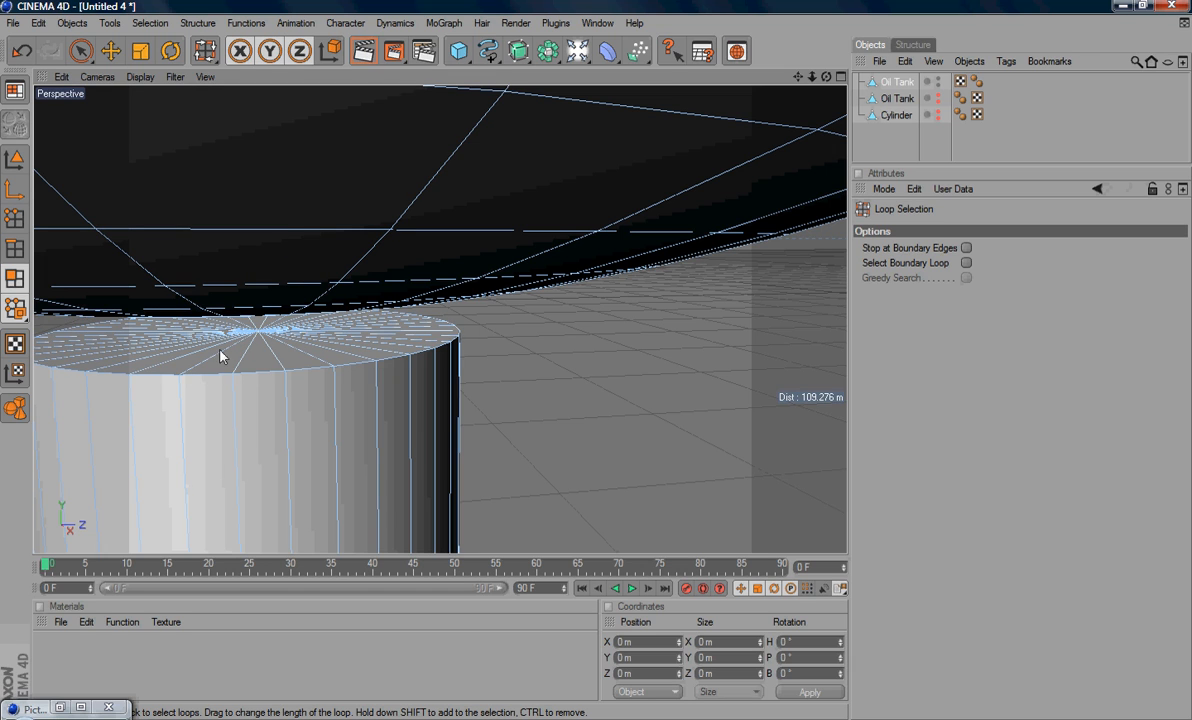
mouse_move(276, 356)
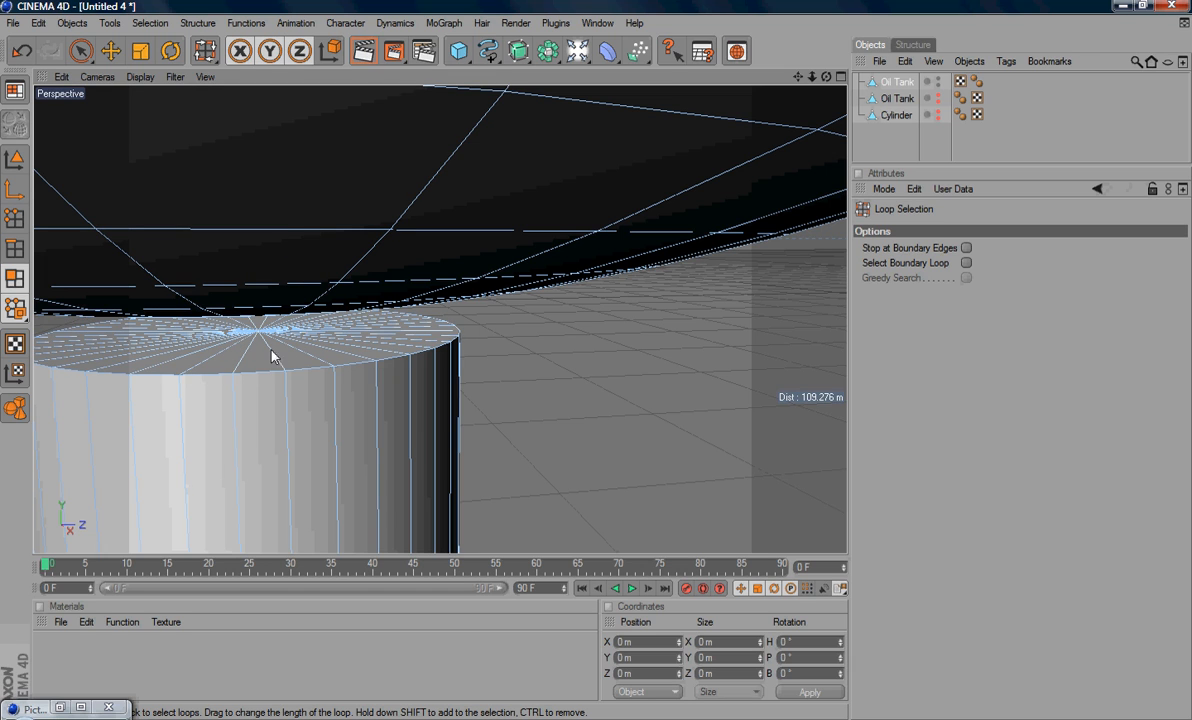
mouse_move(238, 348)
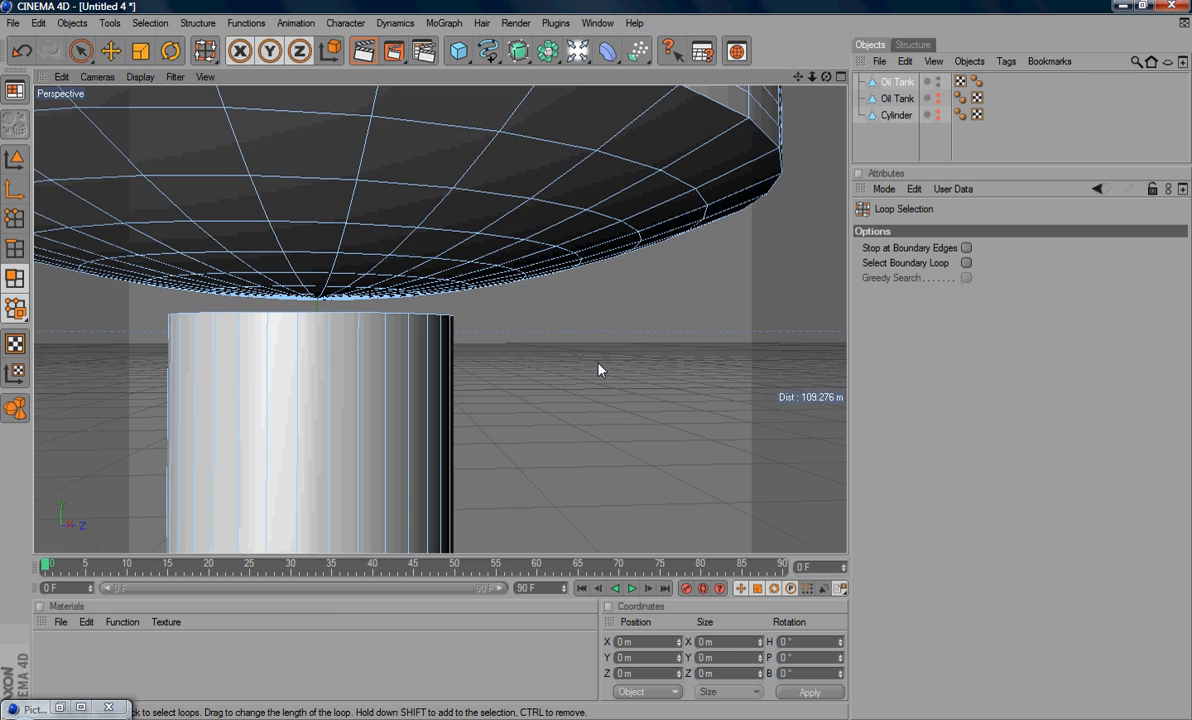
left_click_drag(600, 370, 304, 352)
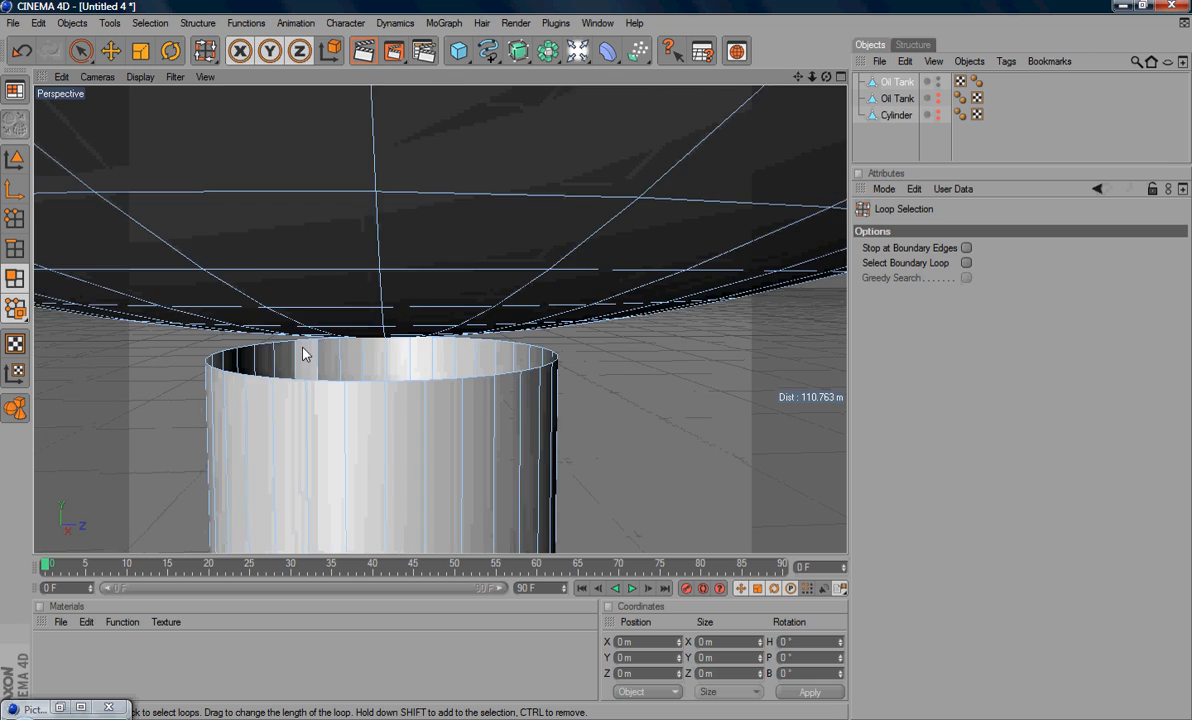
left_click_drag(304, 352, 600, 380)
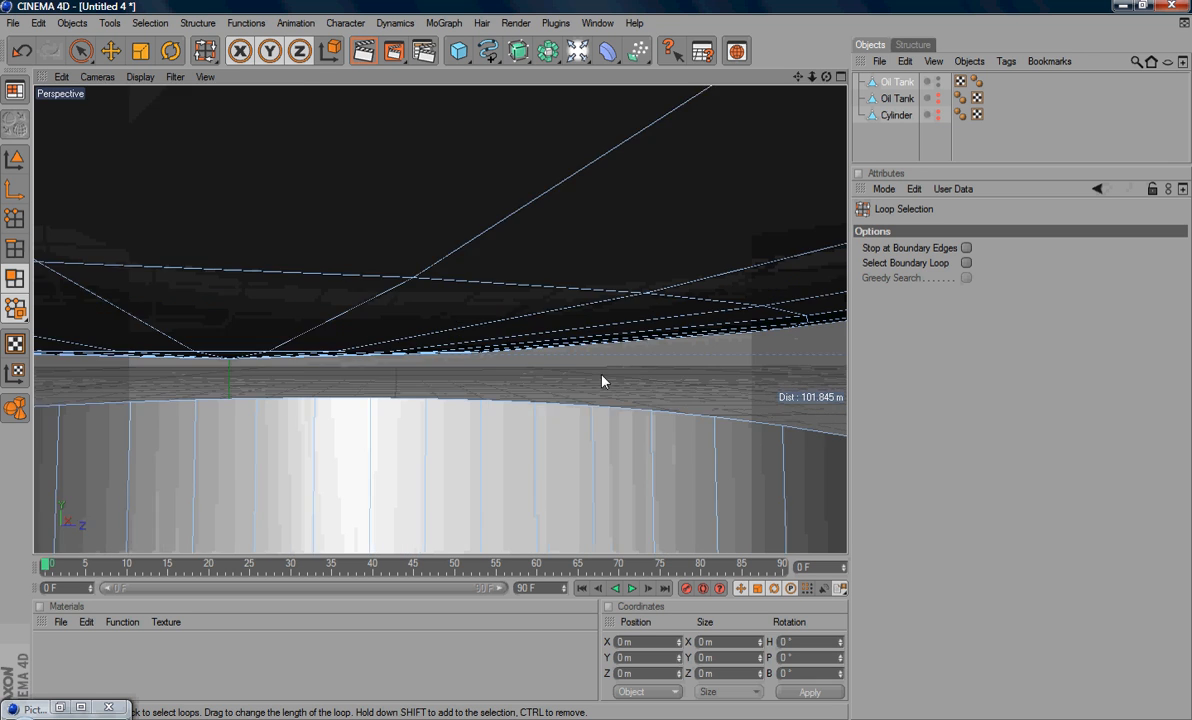
left_click_drag(604, 380, 436, 386)
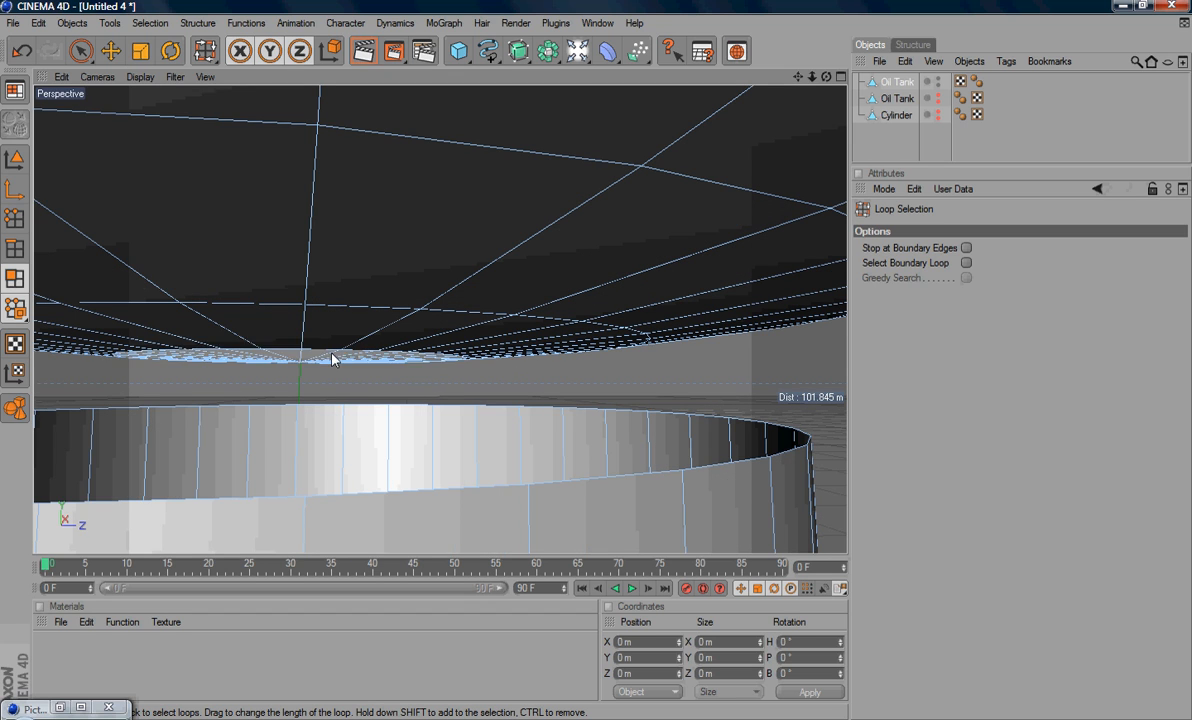
left_click(336, 360)
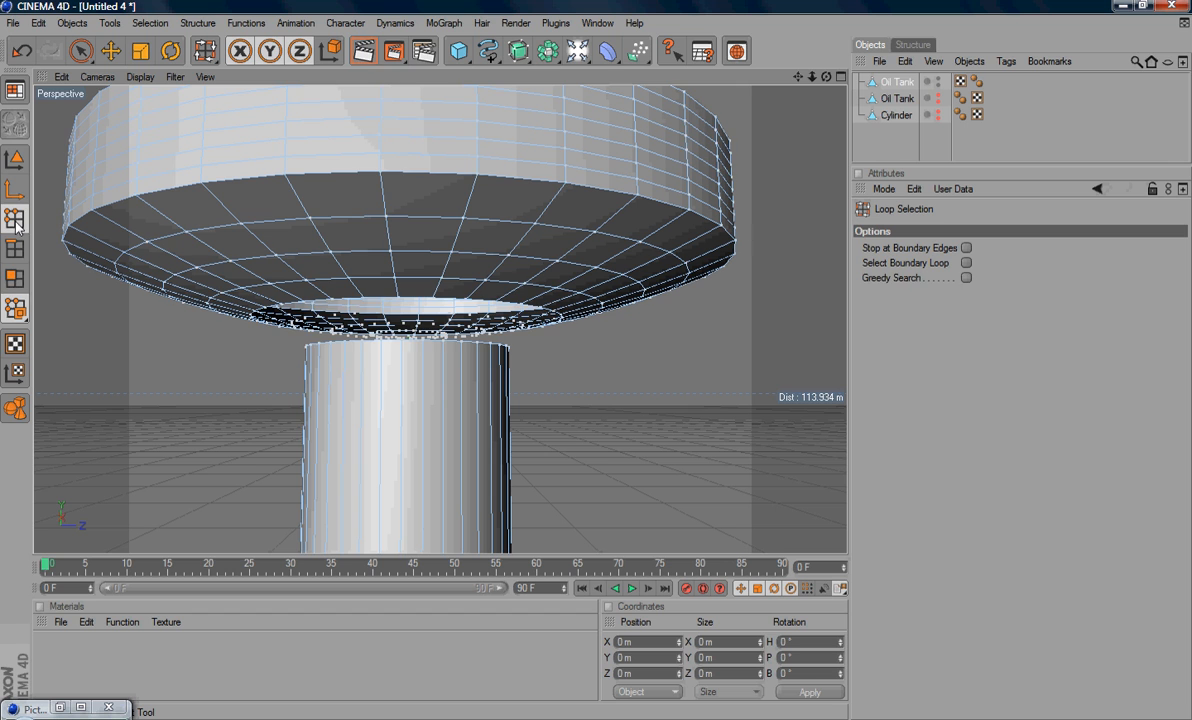
mouse_move(38, 230)
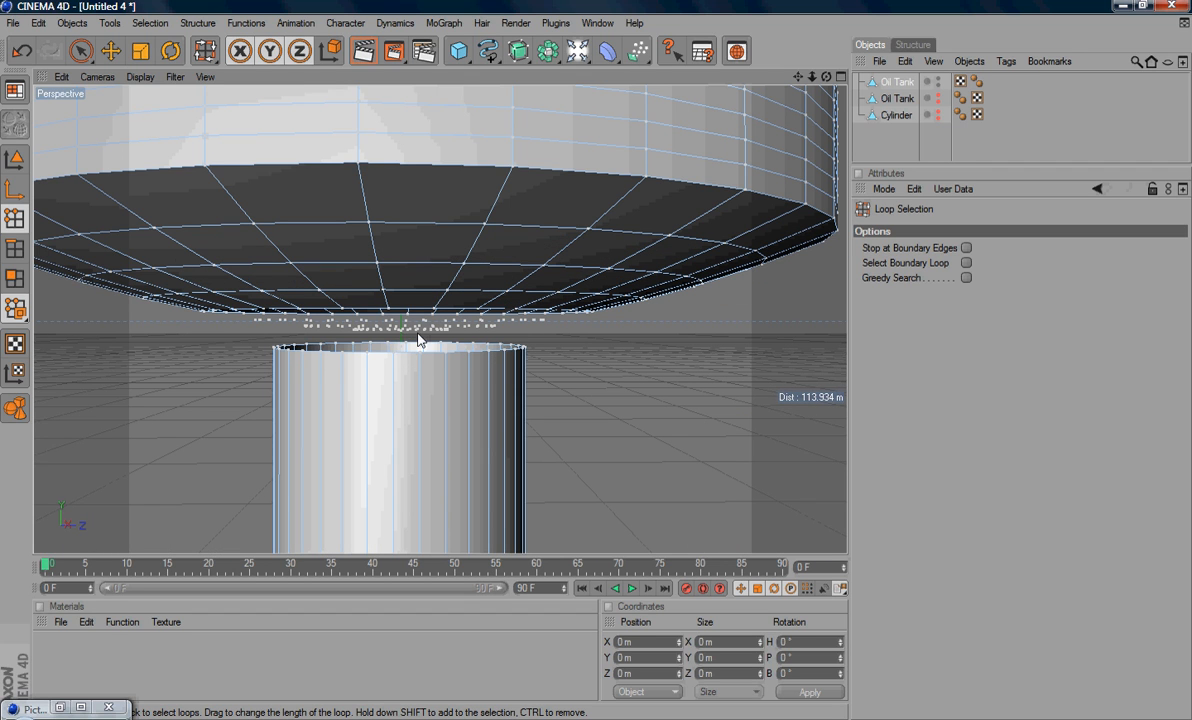
mouse_move(436, 336)
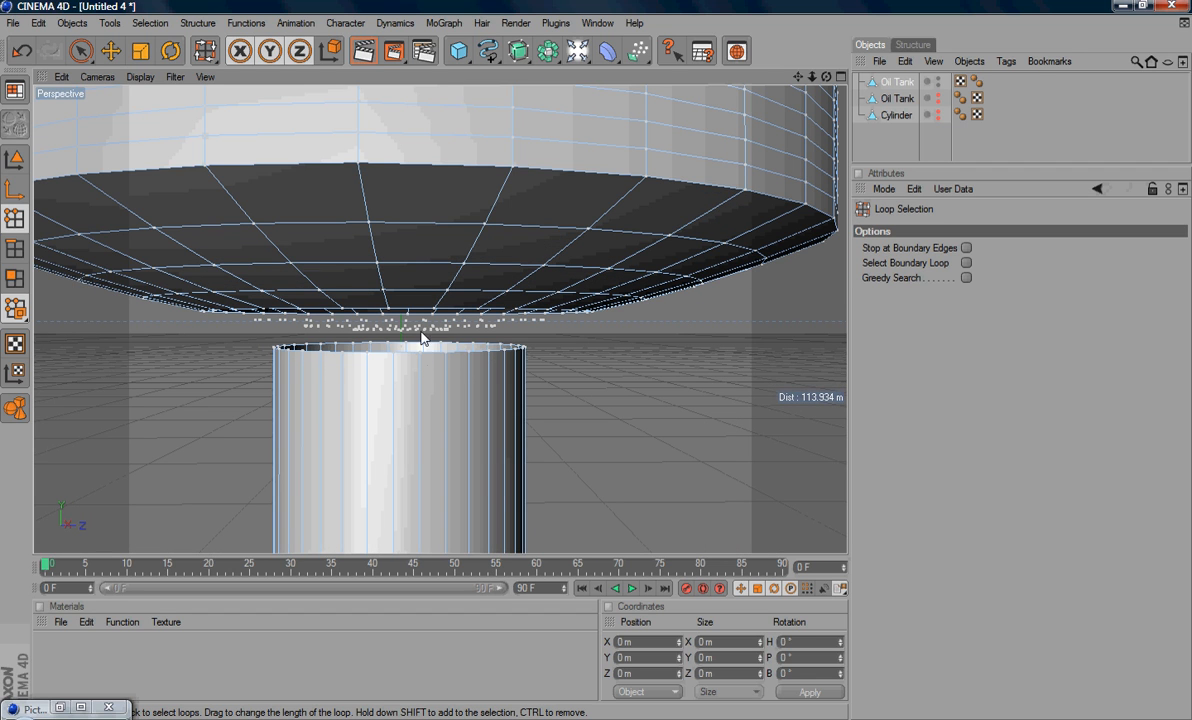
Select the innermost point loop under the head, just above the shank.
left_click(400, 348)
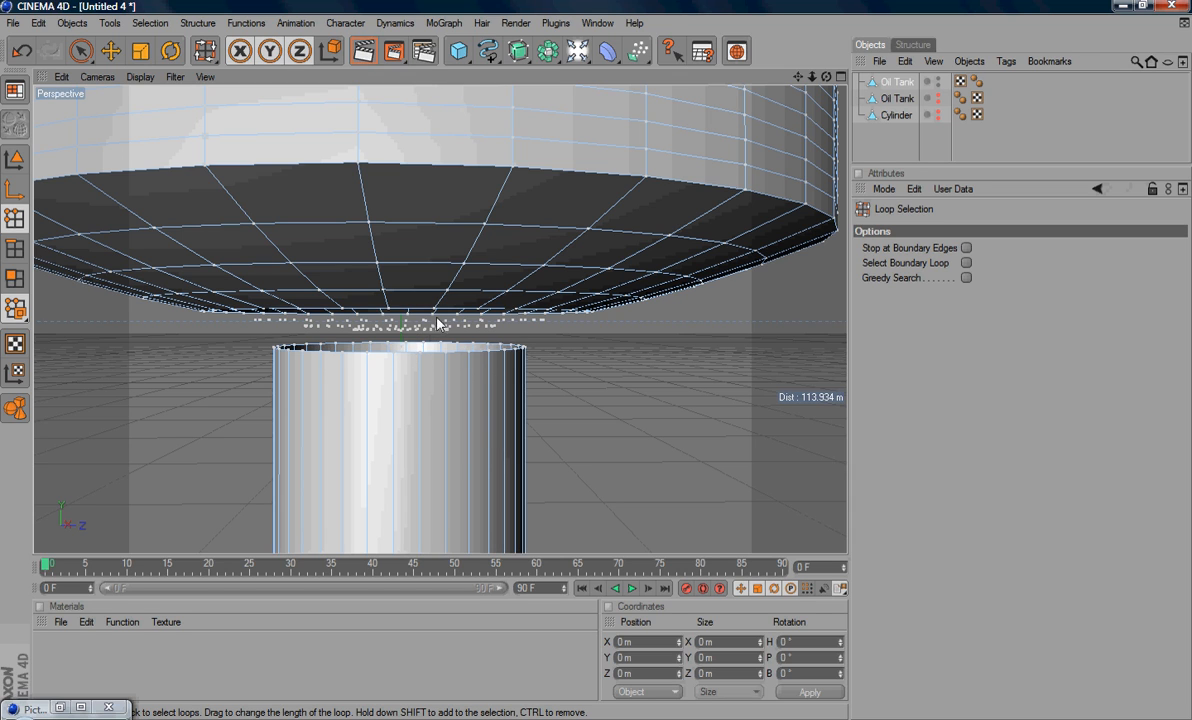
mouse_move(436, 300)
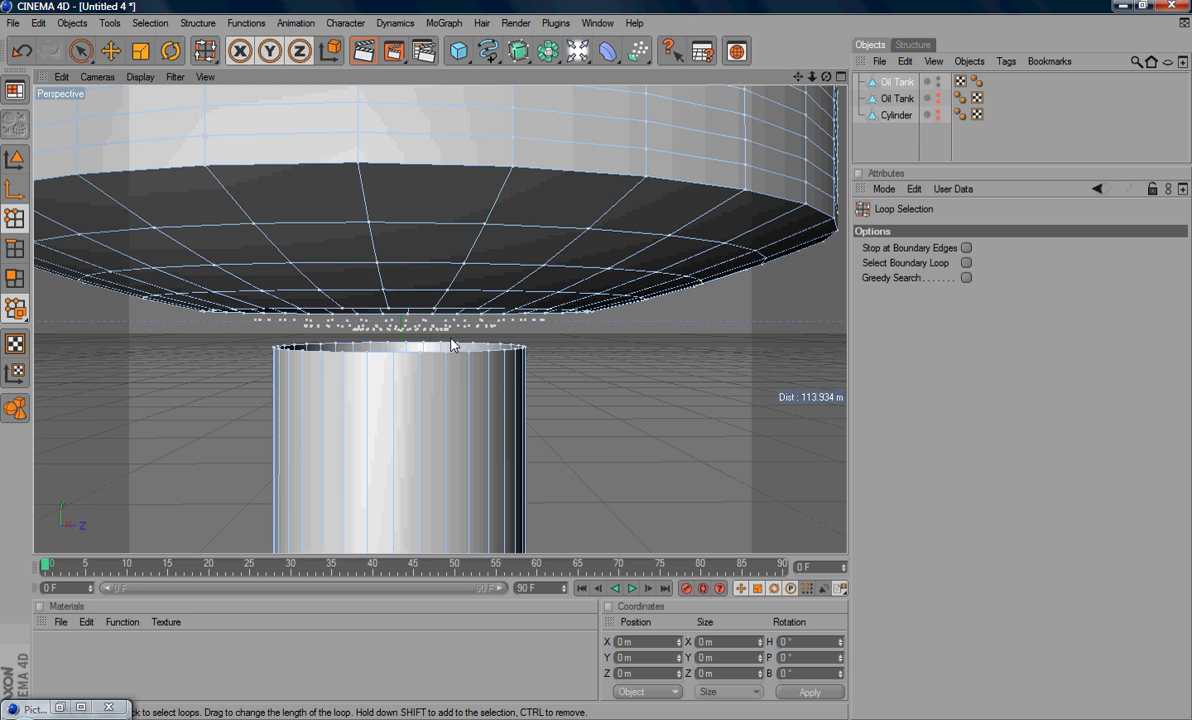
mouse_move(422, 336)
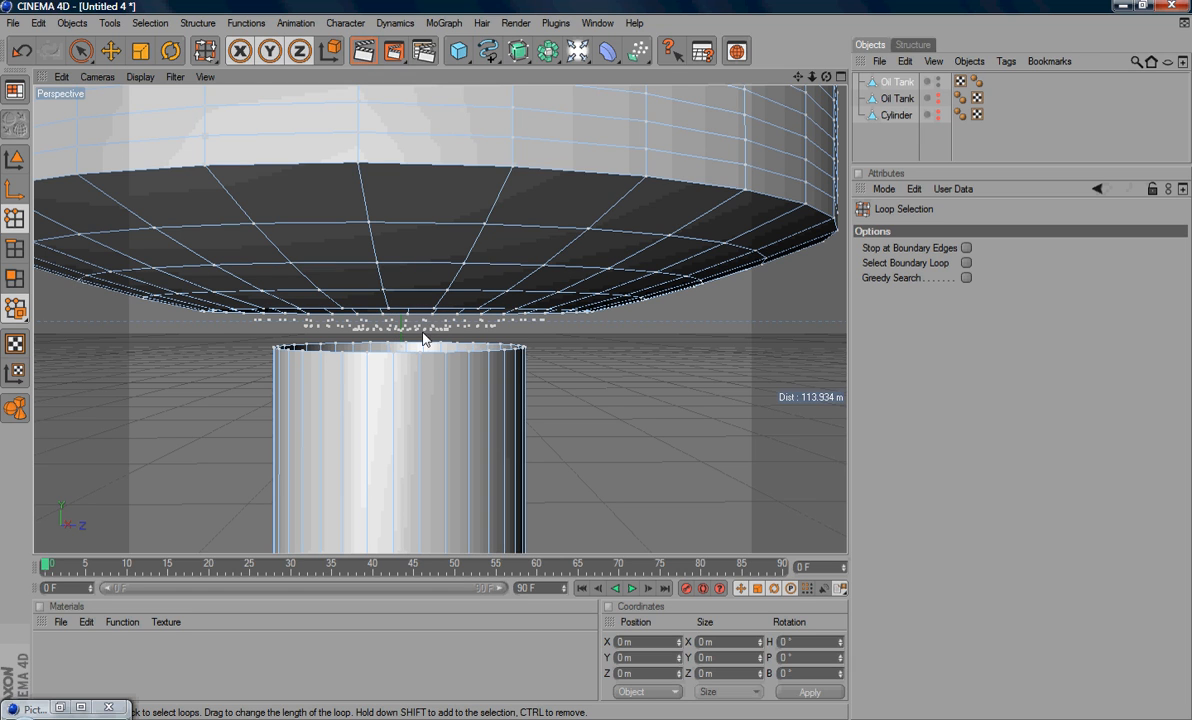
mouse_move(508, 338)
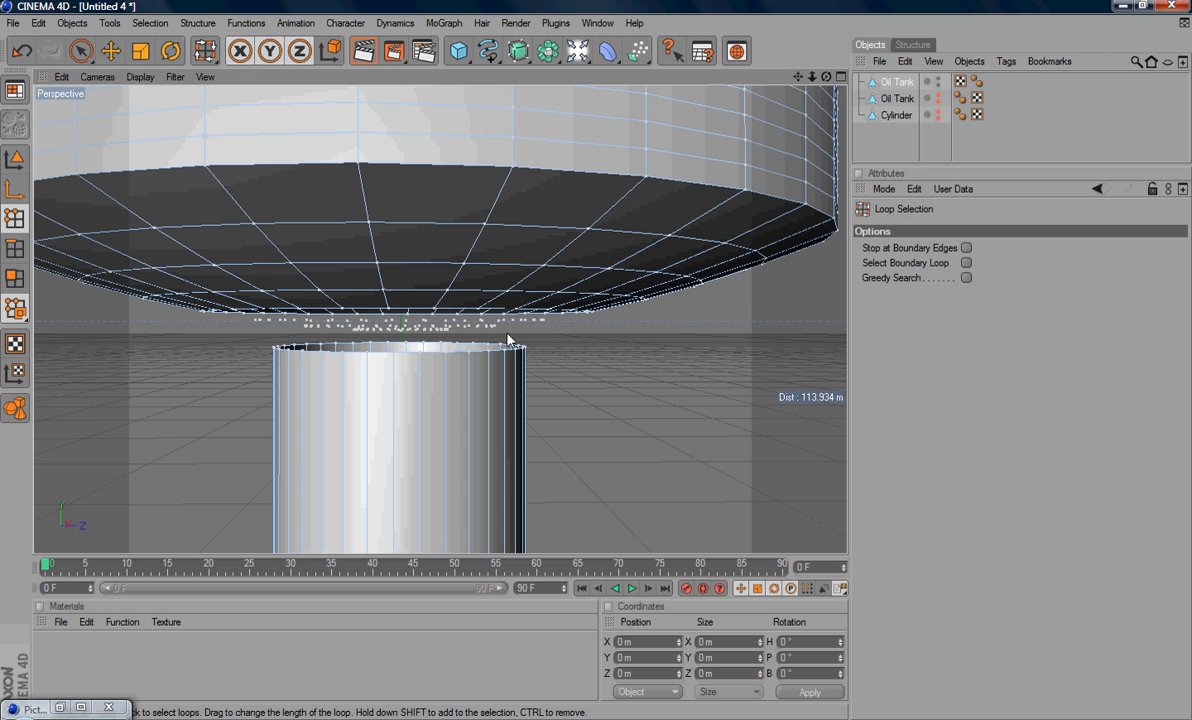
mouse_move(420, 332)
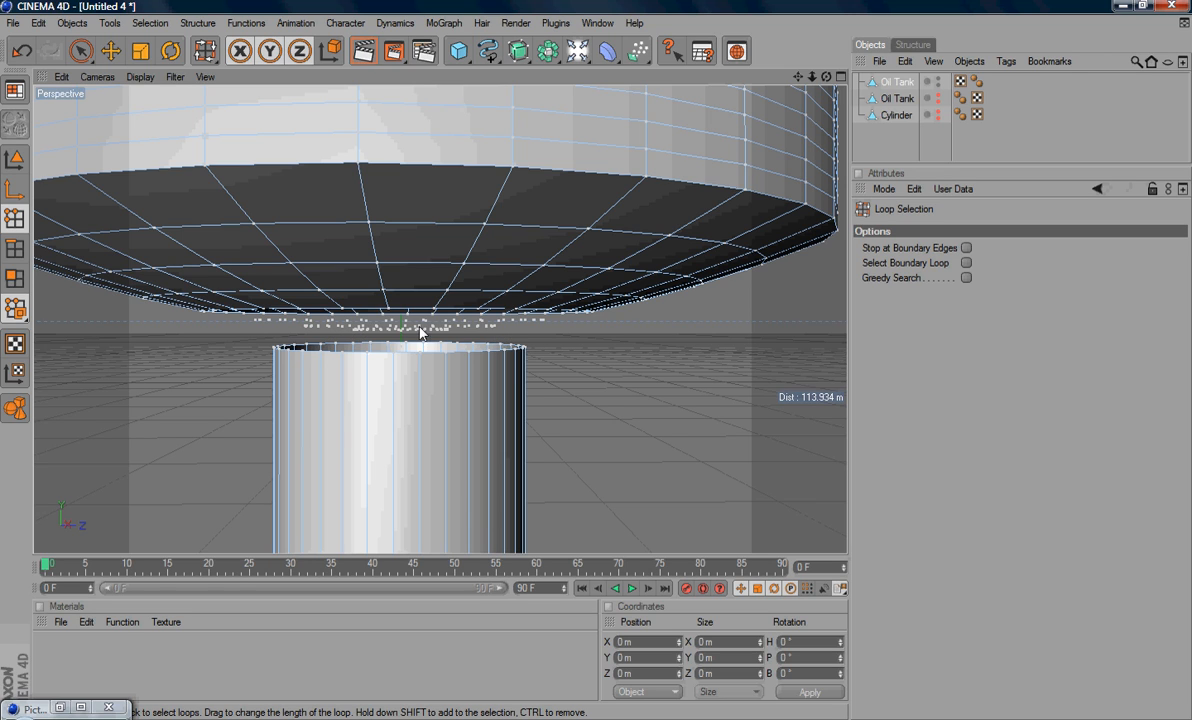
mouse_move(464, 334)
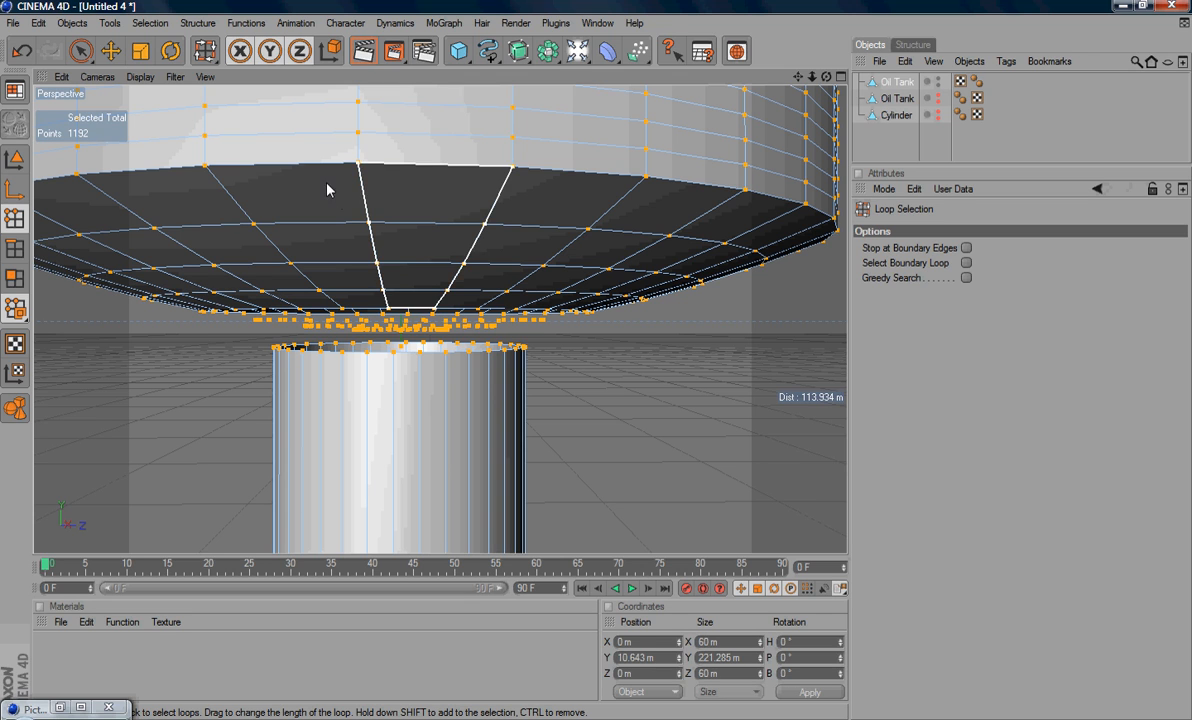
Run Functions > Optimize to merge overlapping points, cutting 1110 points to about 936.
left_click(246, 22)
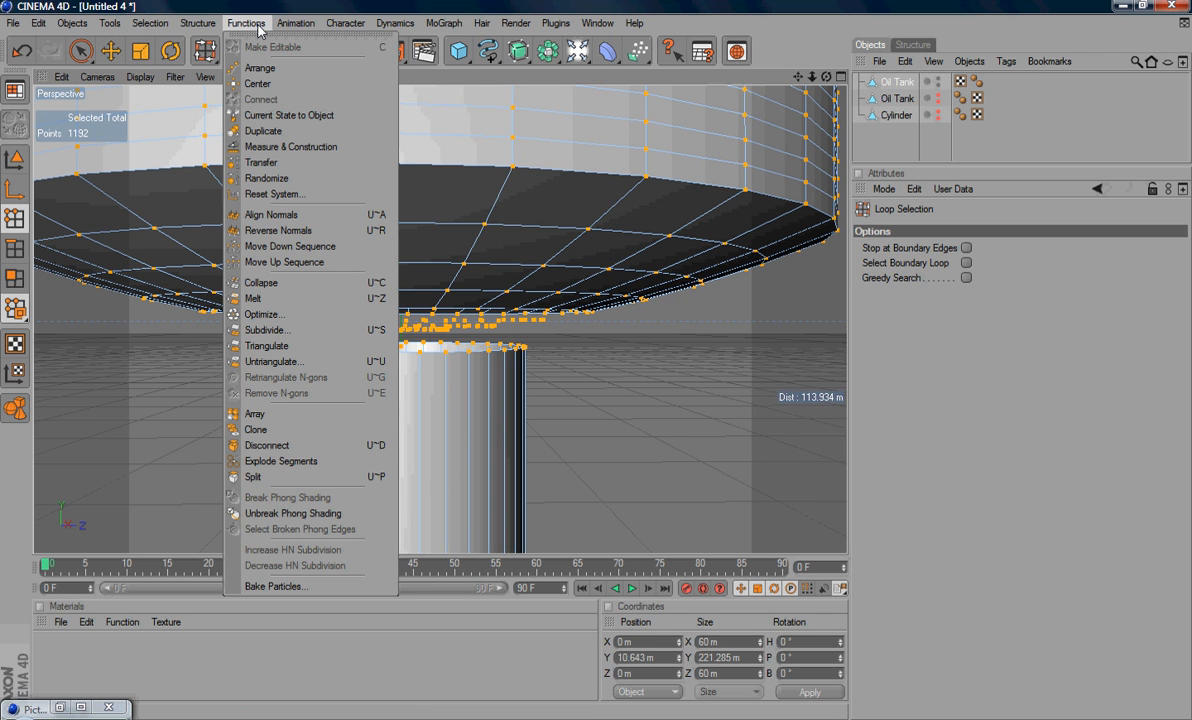
mouse_move(258, 68)
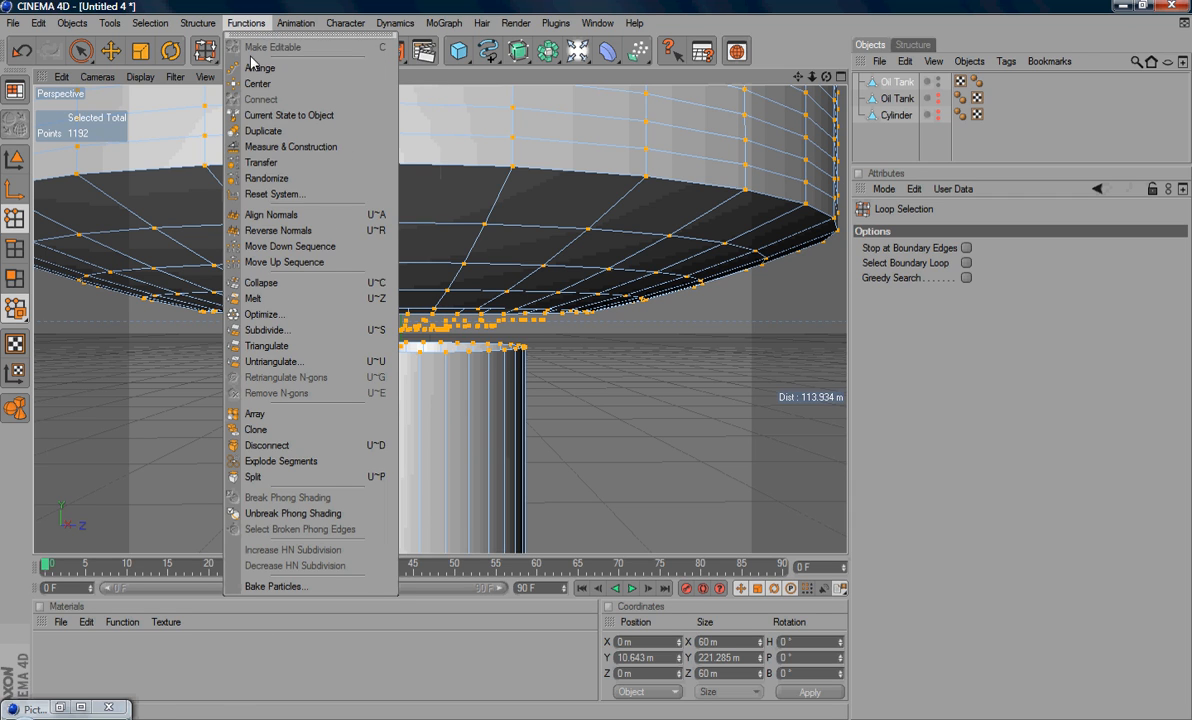
mouse_move(254, 298)
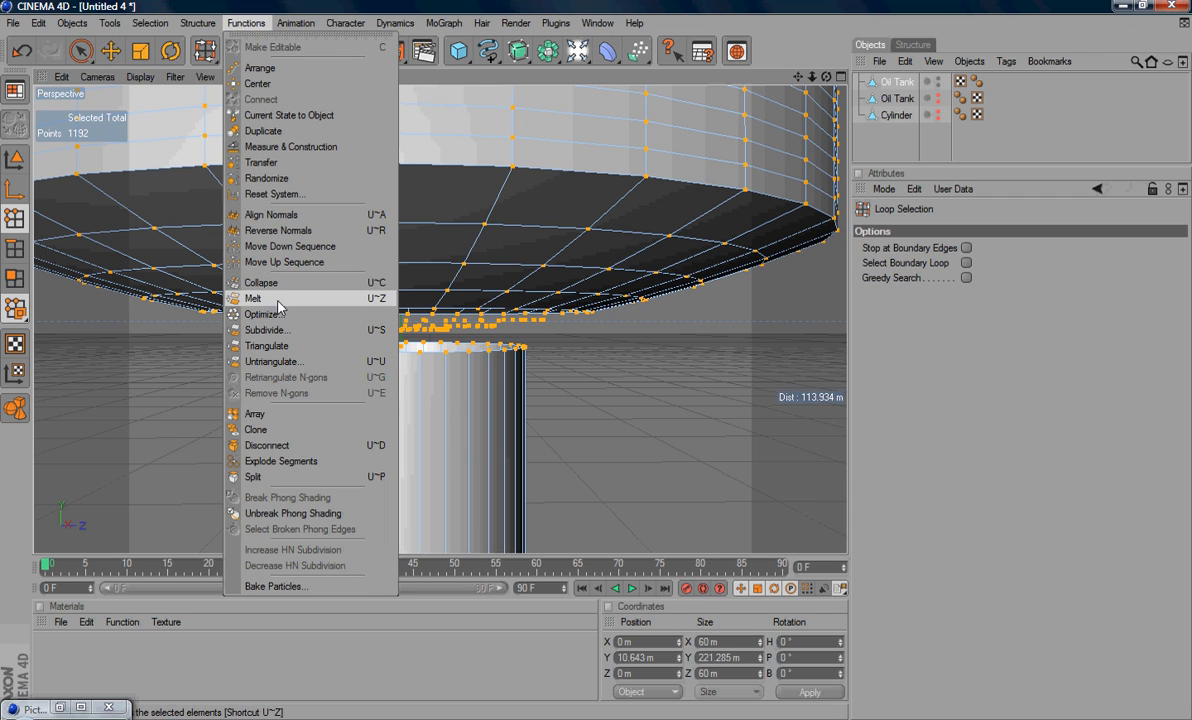
mouse_move(262, 314)
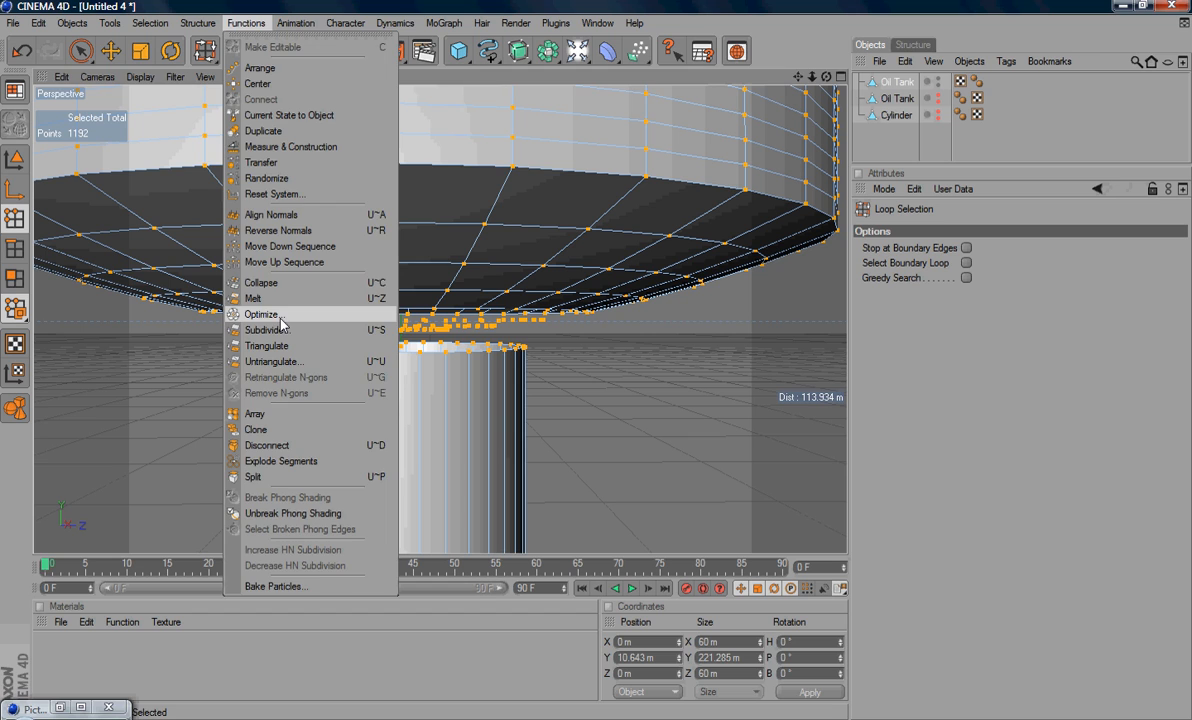
left_click(262, 314)
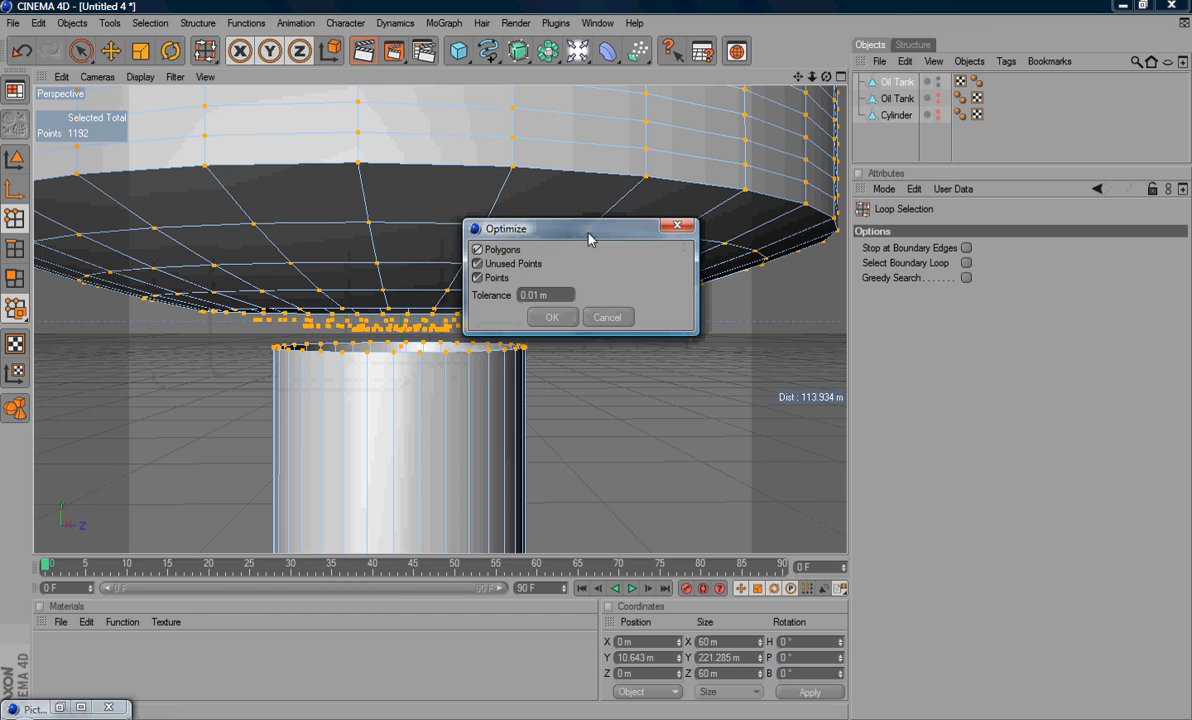
mouse_move(360, 290)
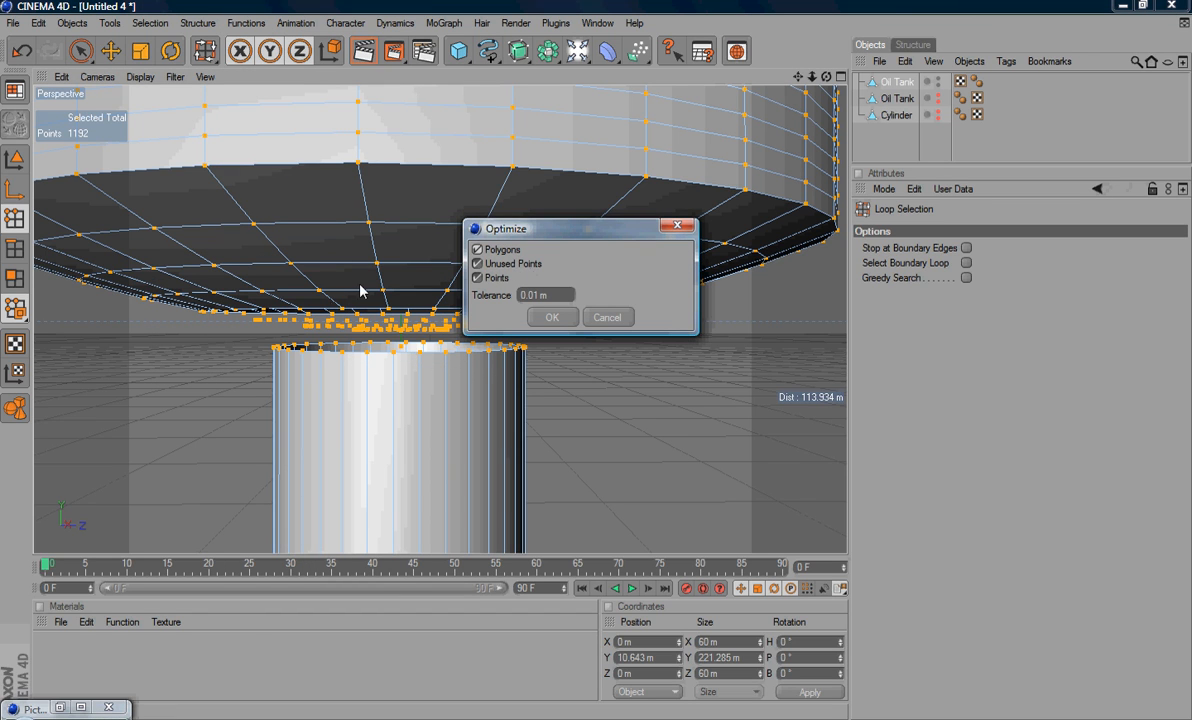
mouse_move(416, 332)
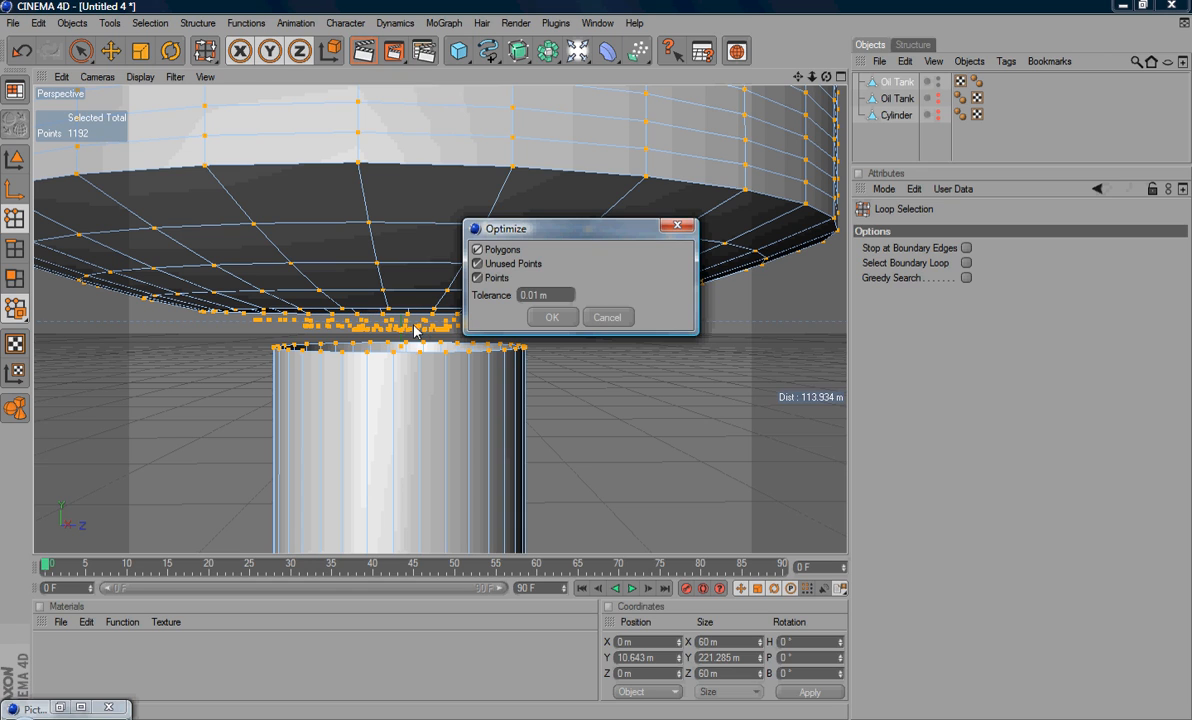
mouse_move(420, 338)
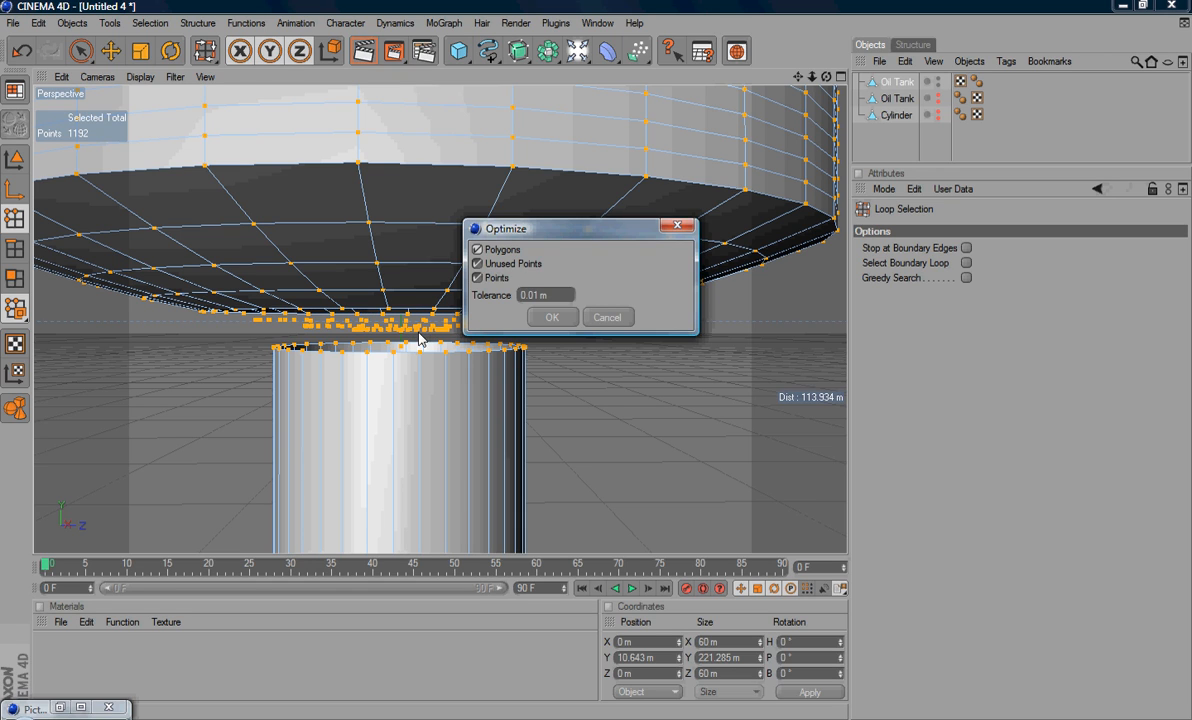
mouse_move(504, 332)
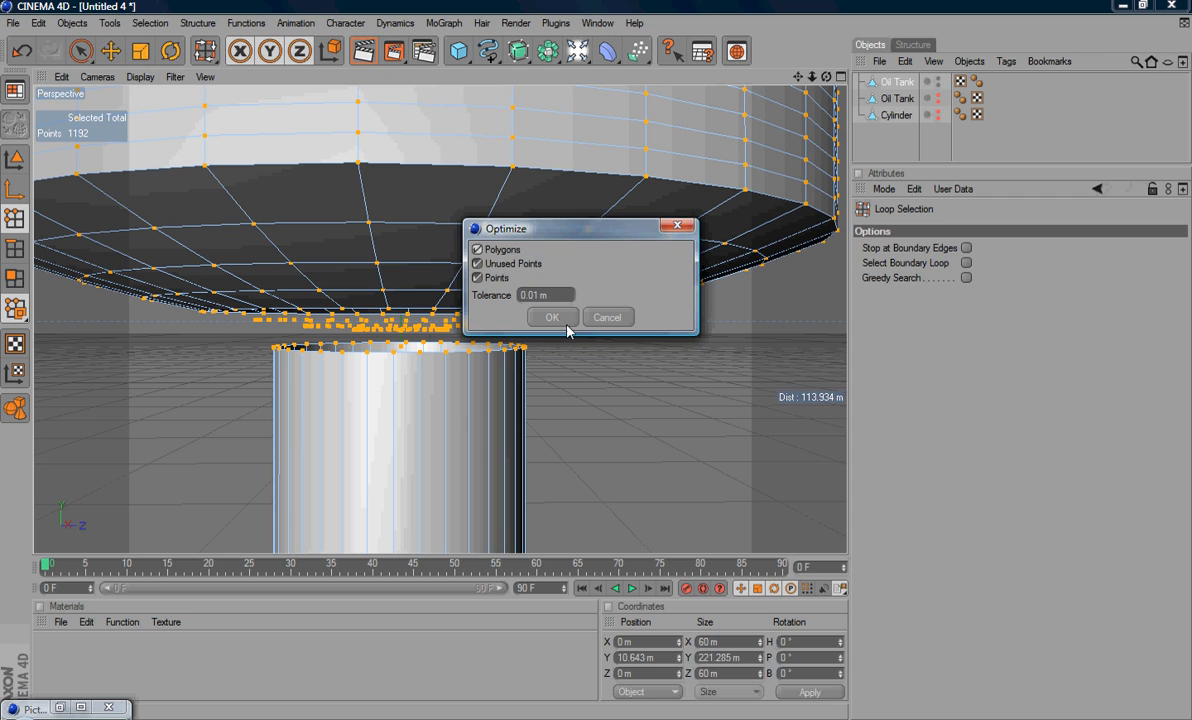
left_click(552, 316)
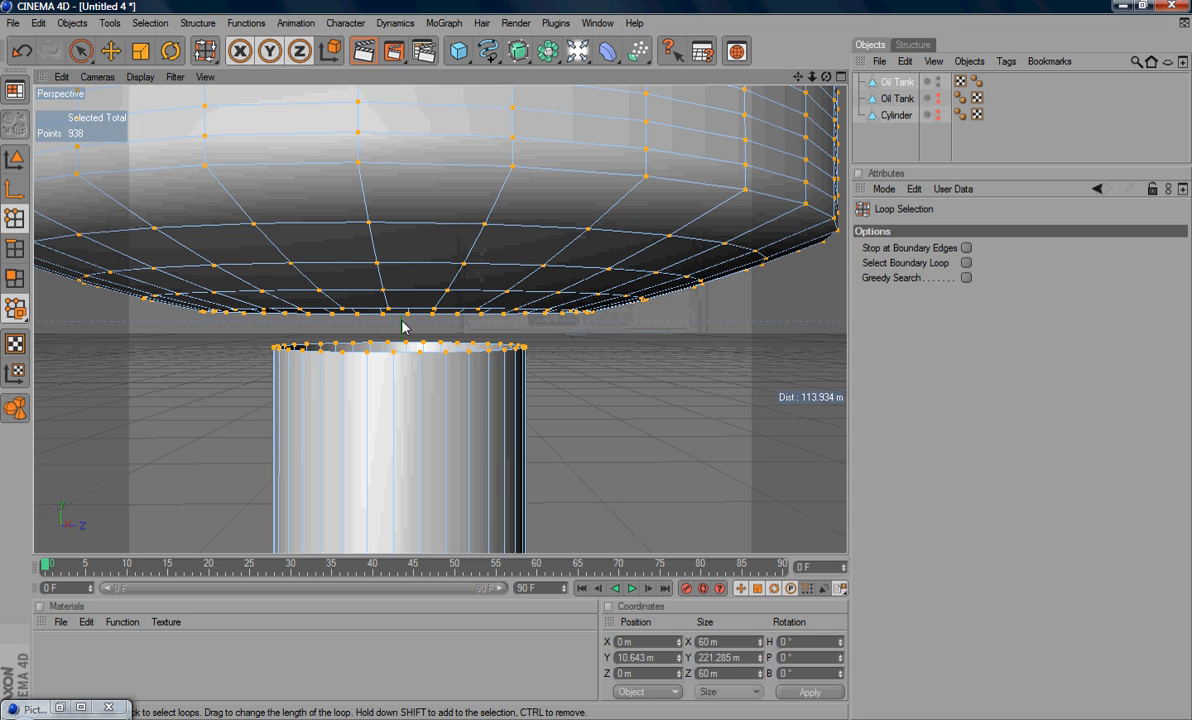
Clear the selection, then select the head's inner ring plus the shank's top rim.
left_click(404, 320)
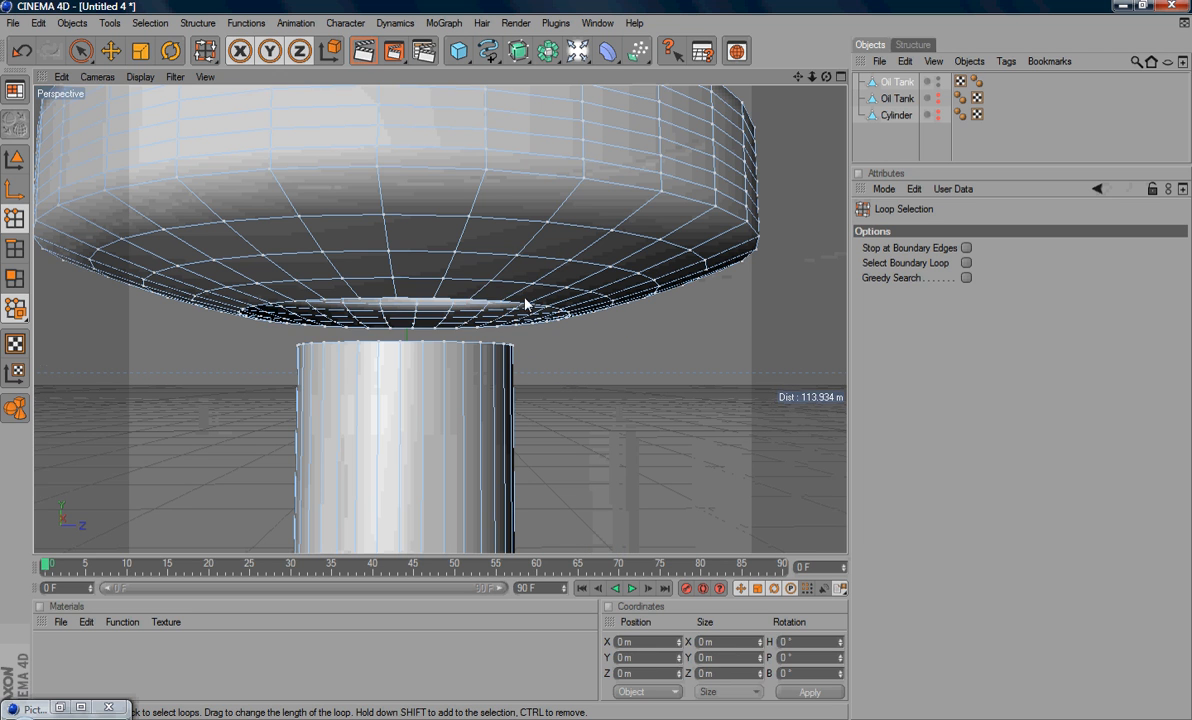
left_click(500, 308)
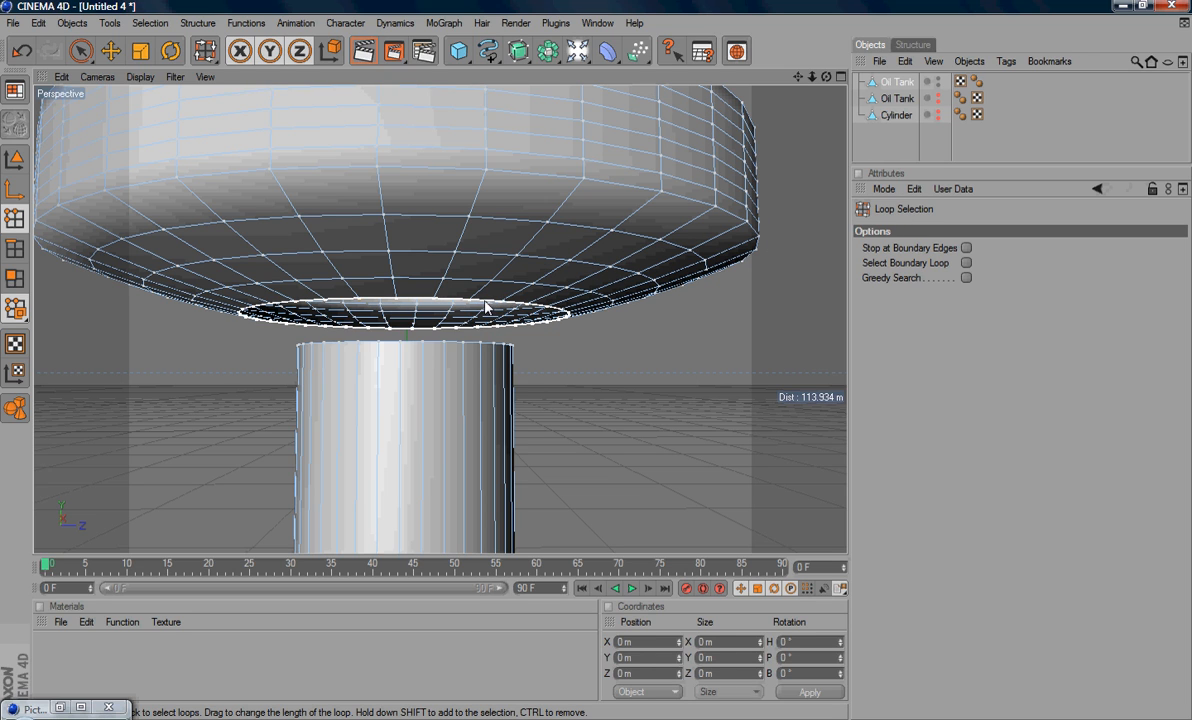
left_click(484, 308)
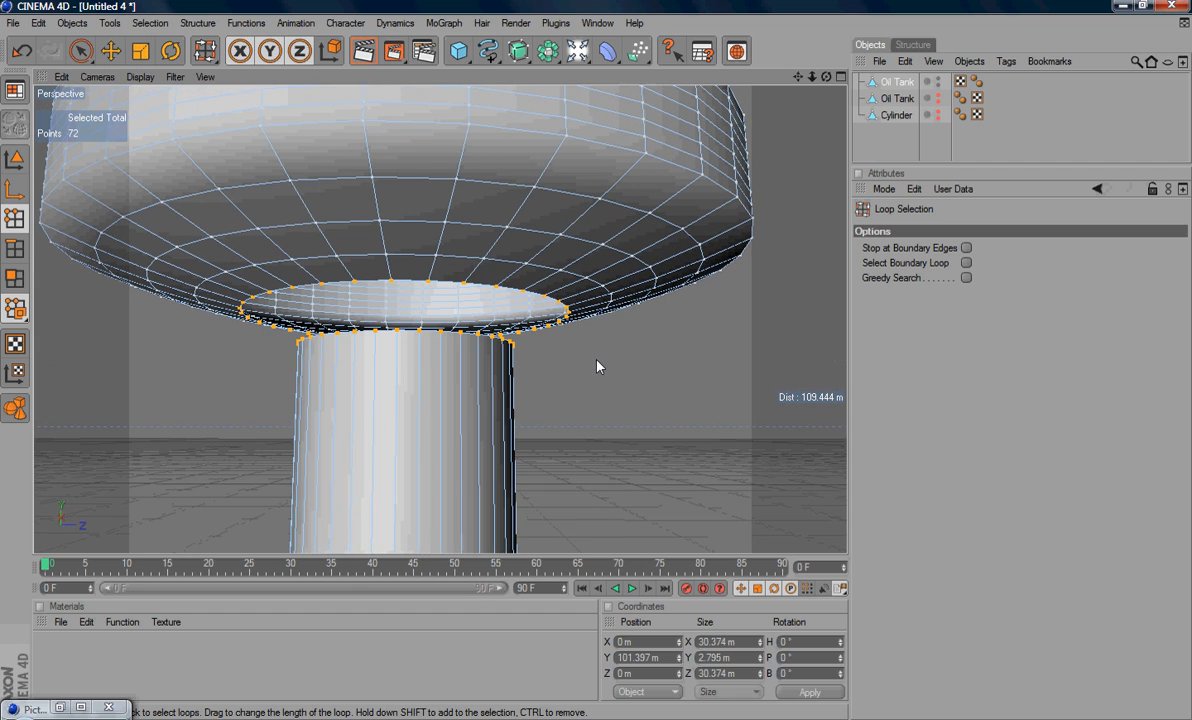
Use Structure > Stitch and Sew to join the two edge rings into one screw form.
left_click(196, 22)
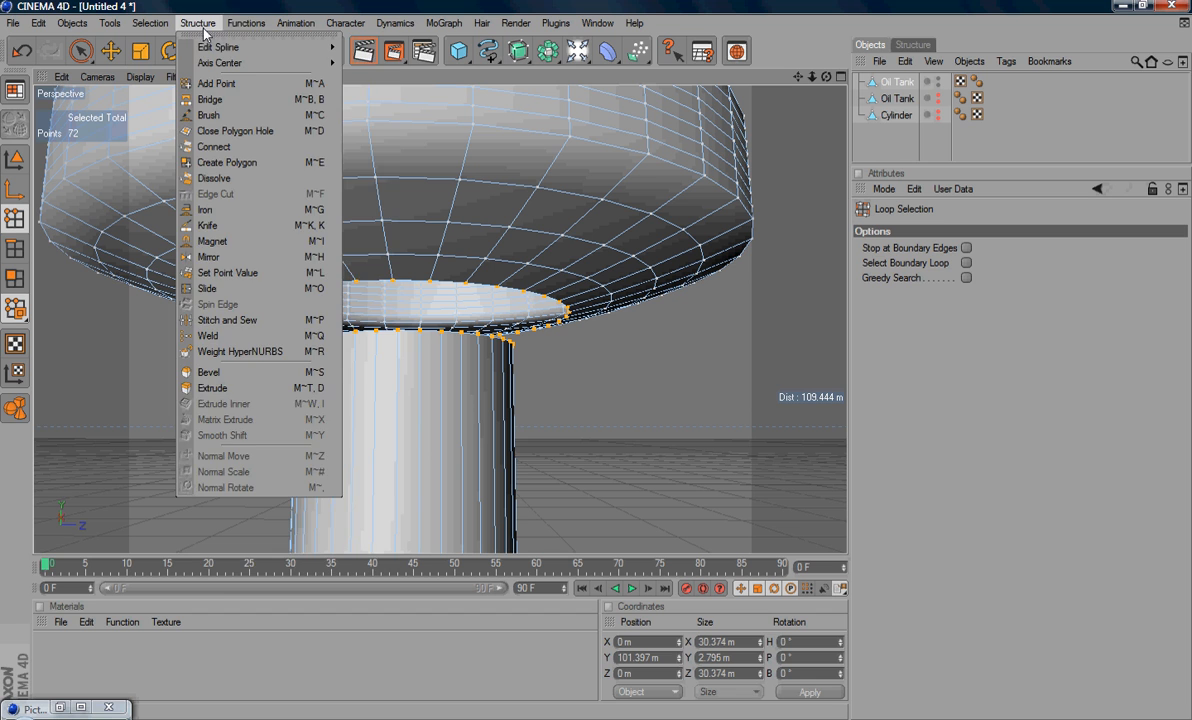
mouse_move(228, 320)
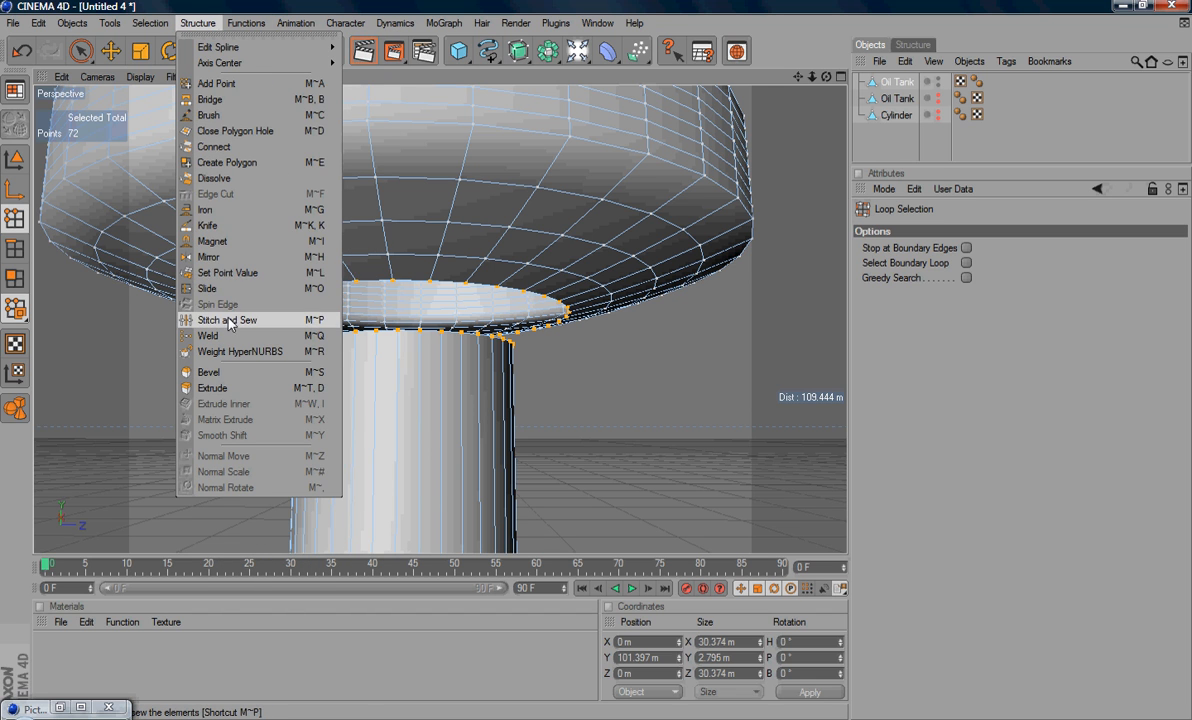
left_click(228, 320)
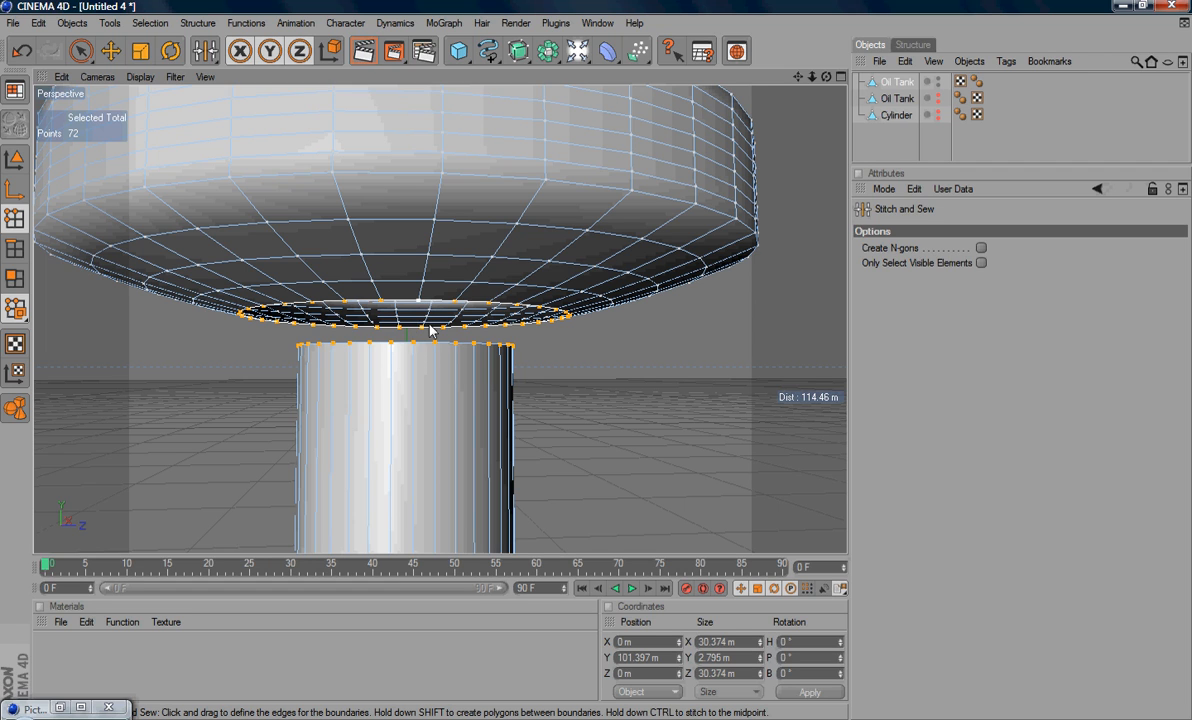
mouse_move(416, 348)
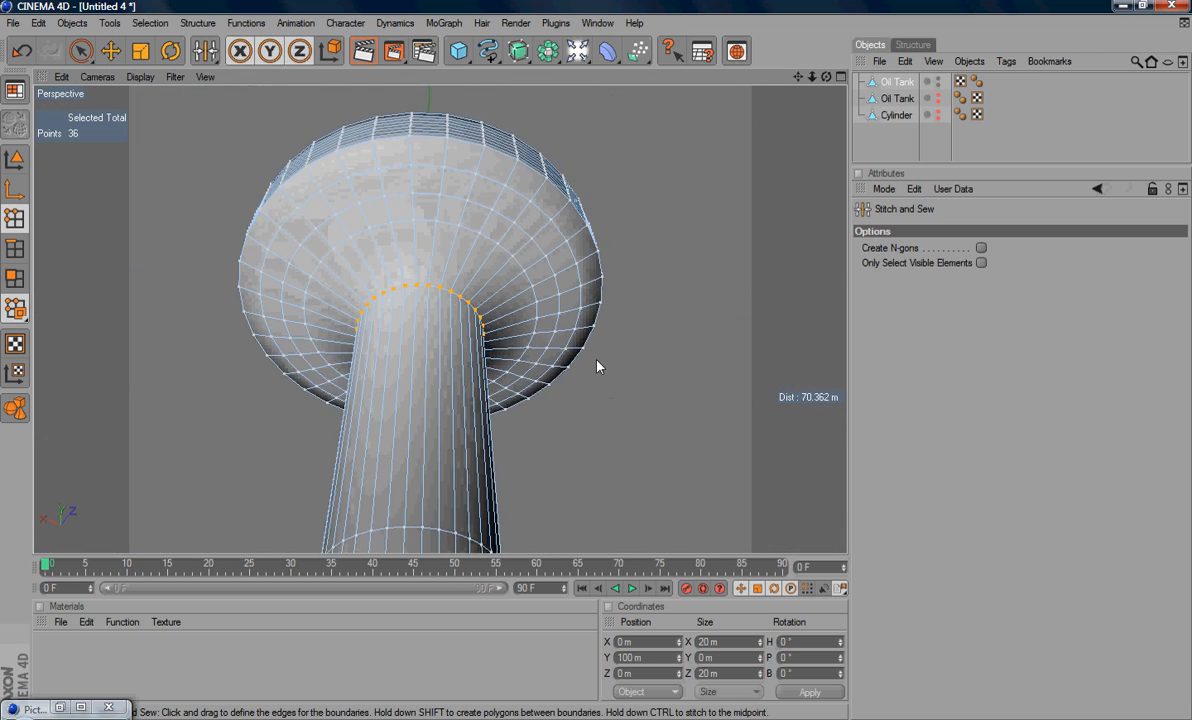
left_click_drag(600, 364, 644, 448)
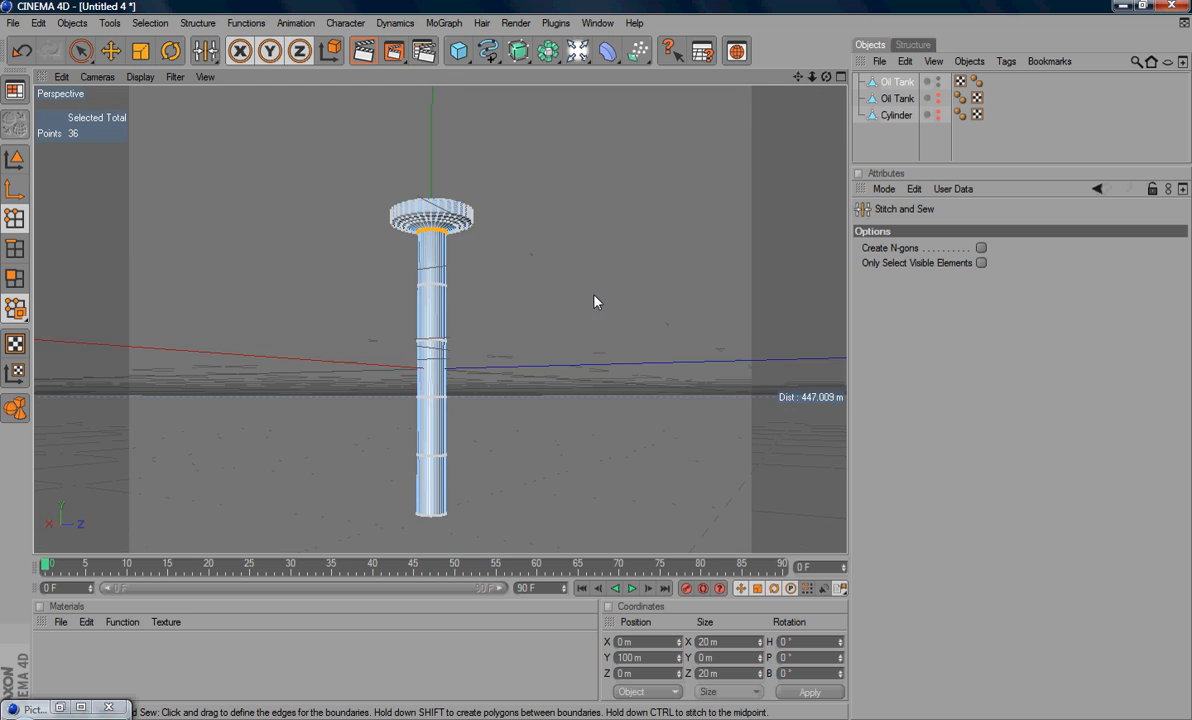
Drag the shank's bottom centre point down along Y to about -151 m, forming a sharp tip.
left_click_drag(596, 302, 396, 390)
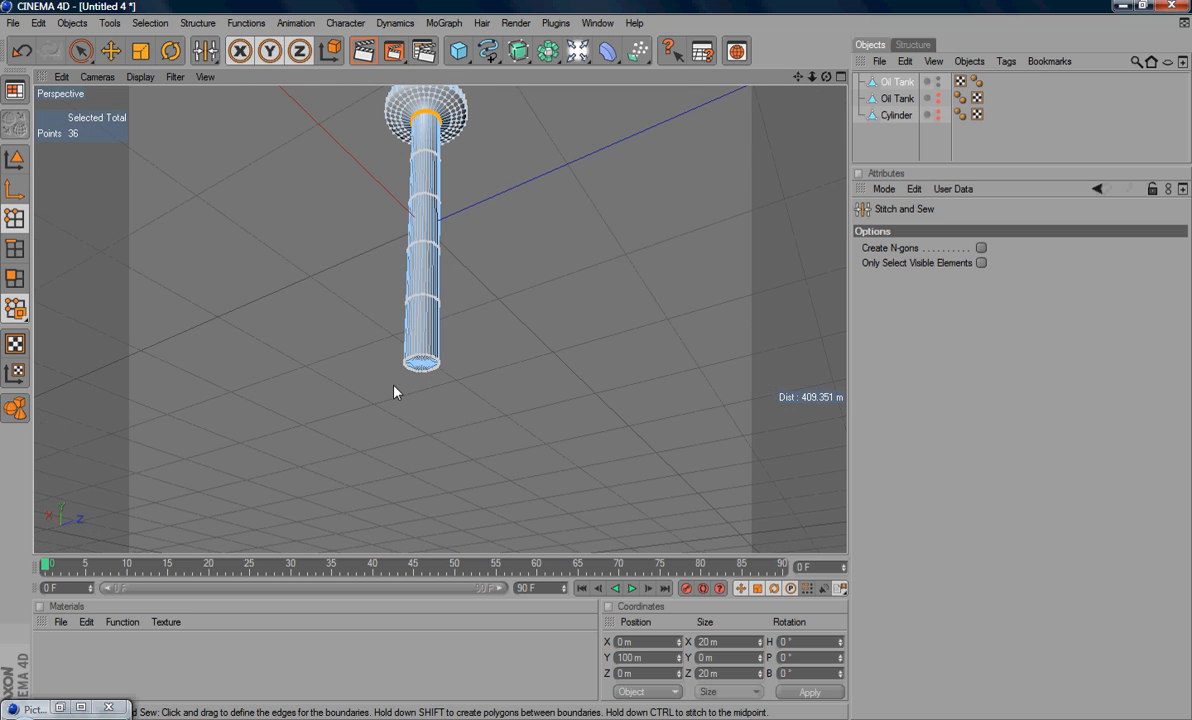
mouse_move(504, 364)
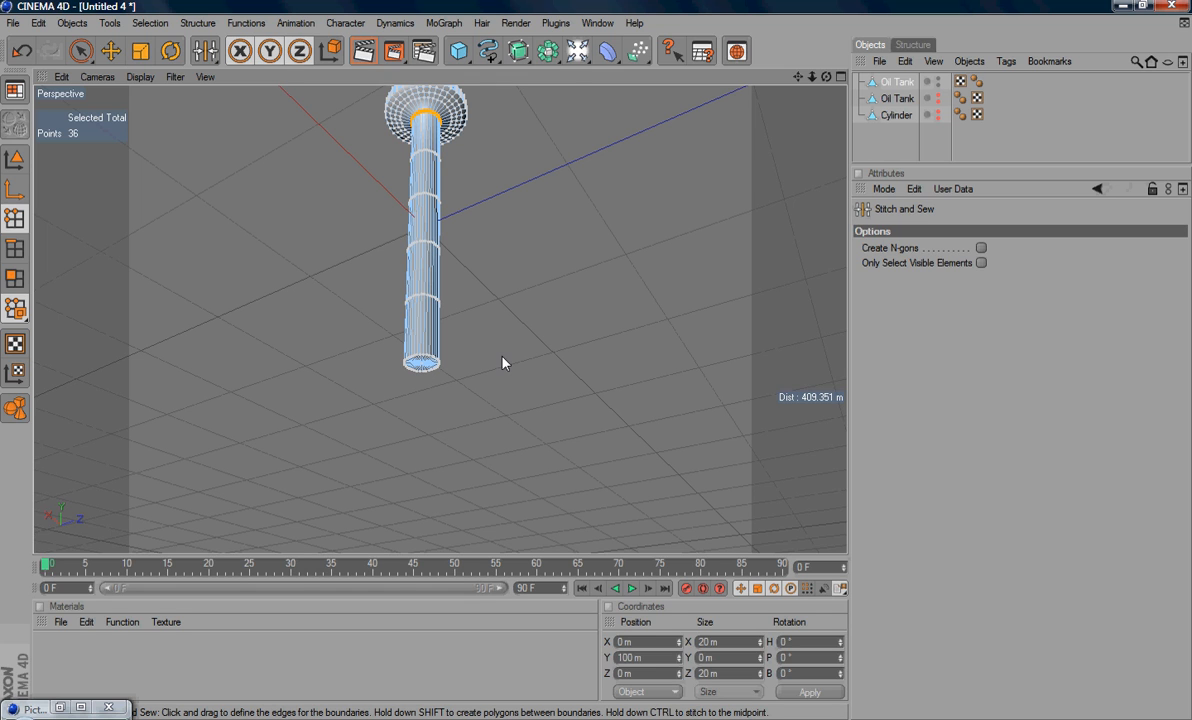
mouse_move(212, 164)
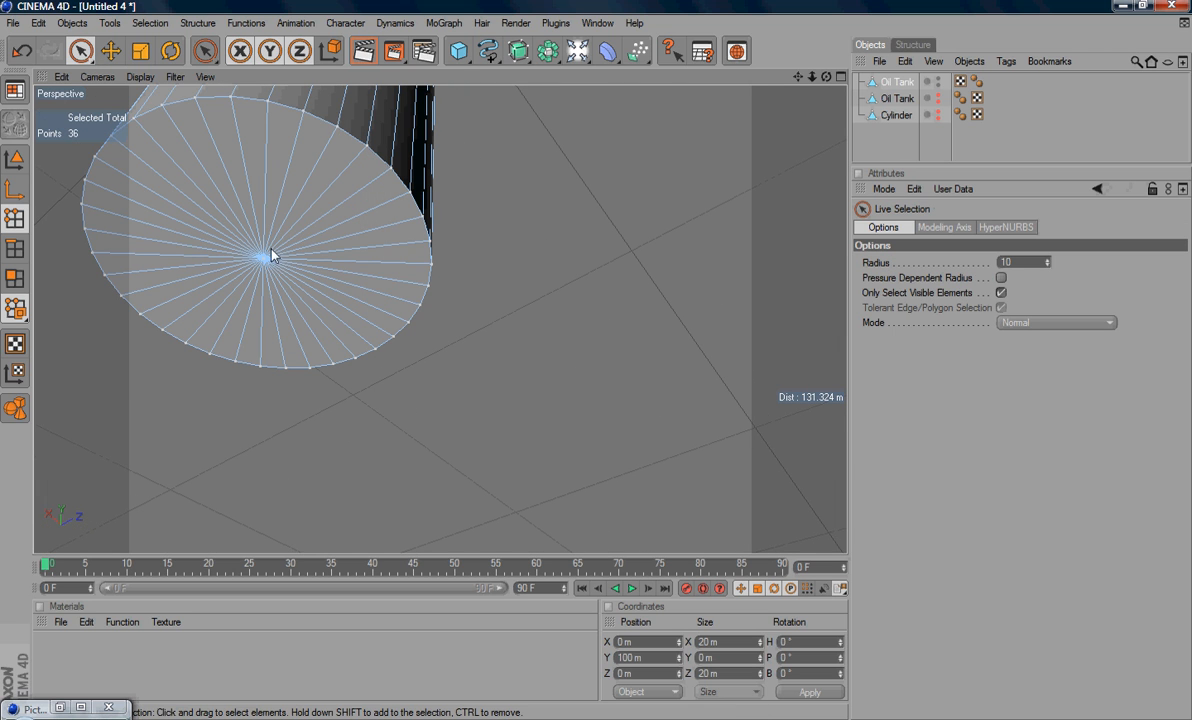
left_click(262, 258)
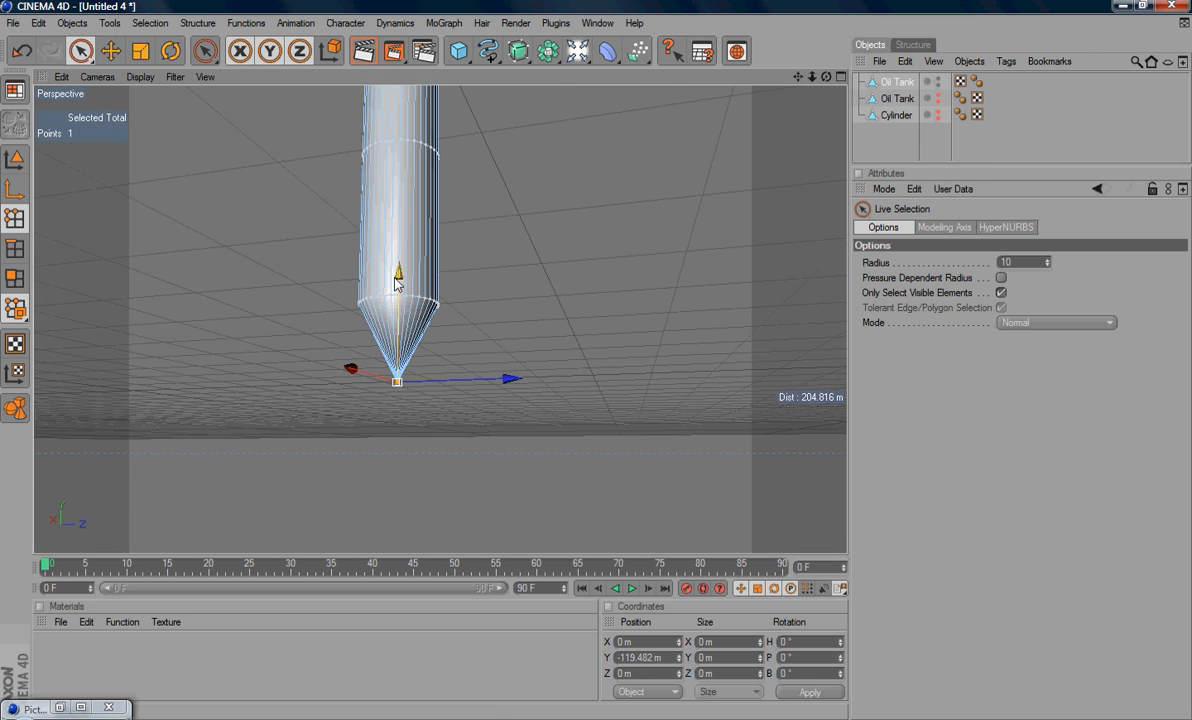
left_click_drag(398, 276, 398, 404)
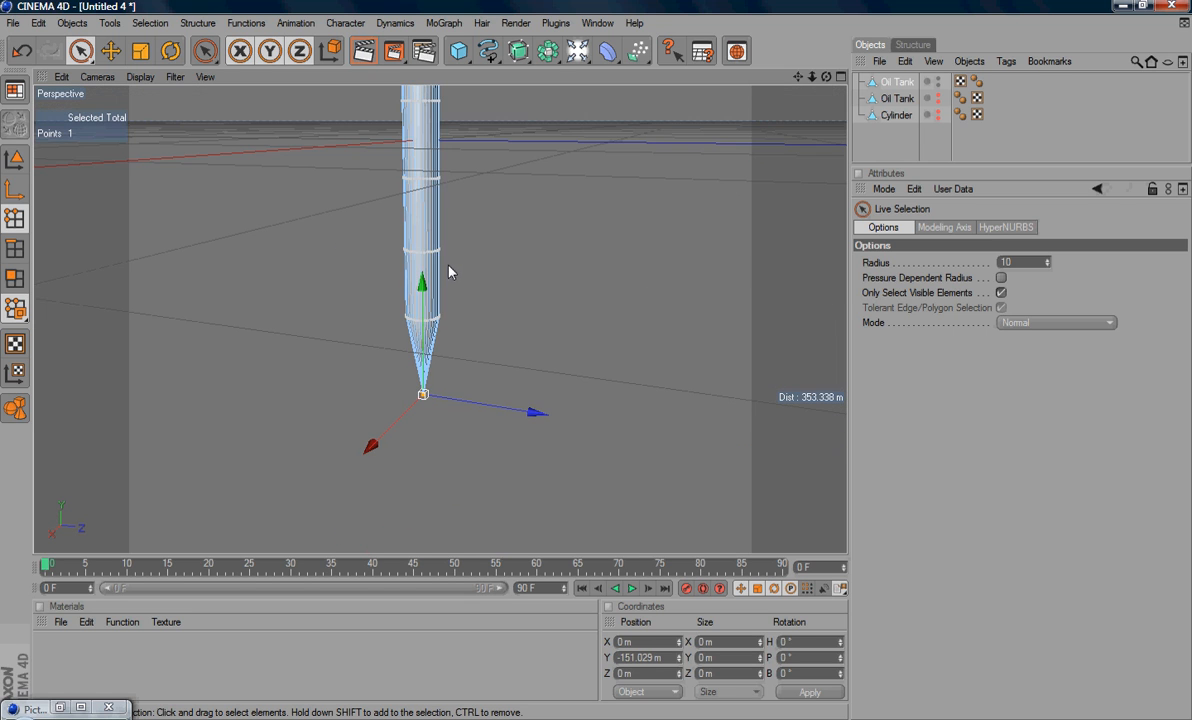
left_click_drag(450, 270, 630, 388)
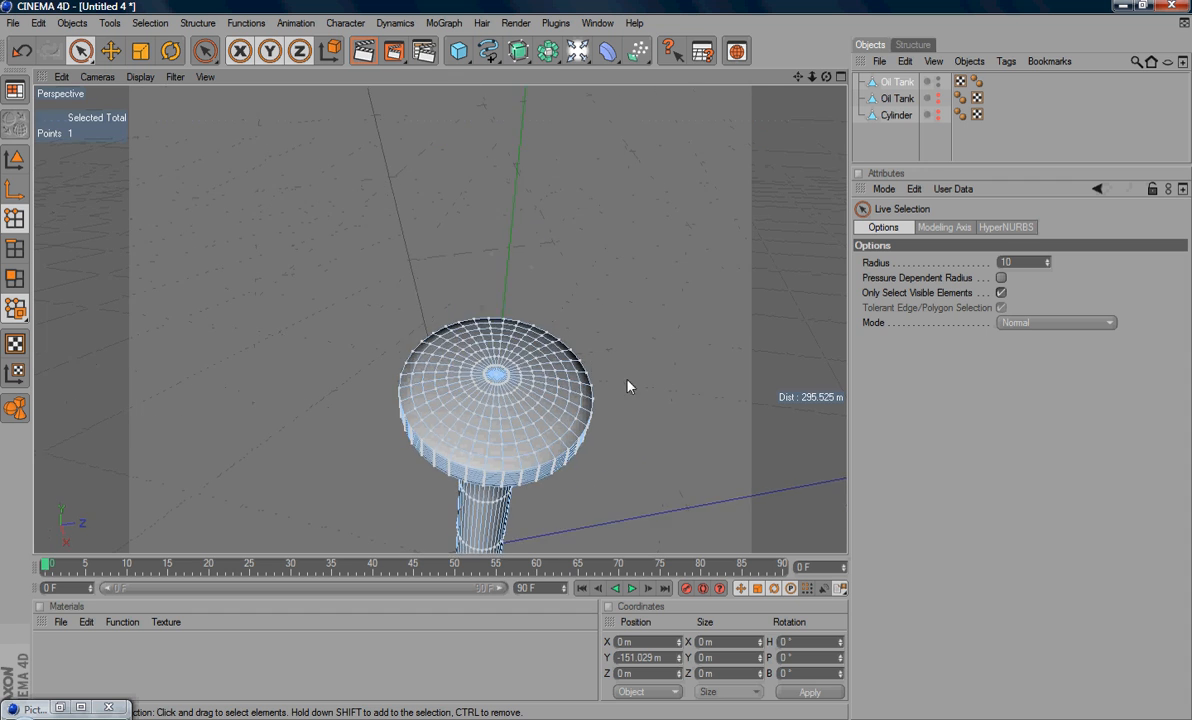
left_click_drag(628, 388, 566, 348)
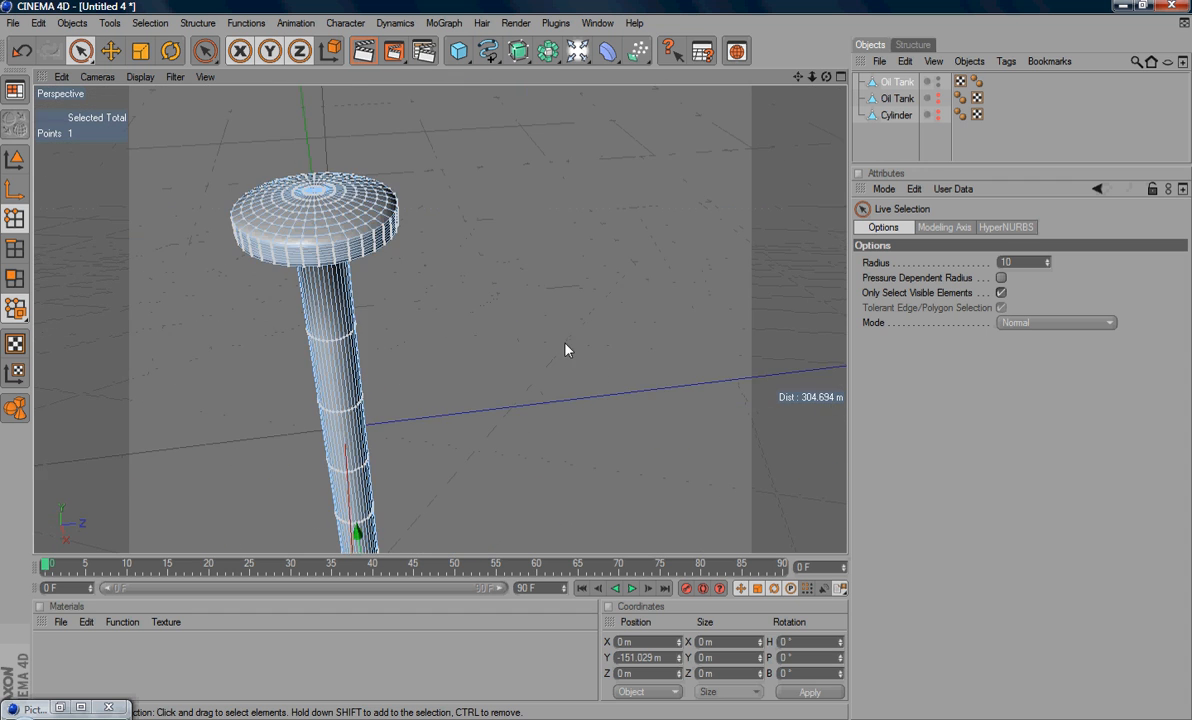